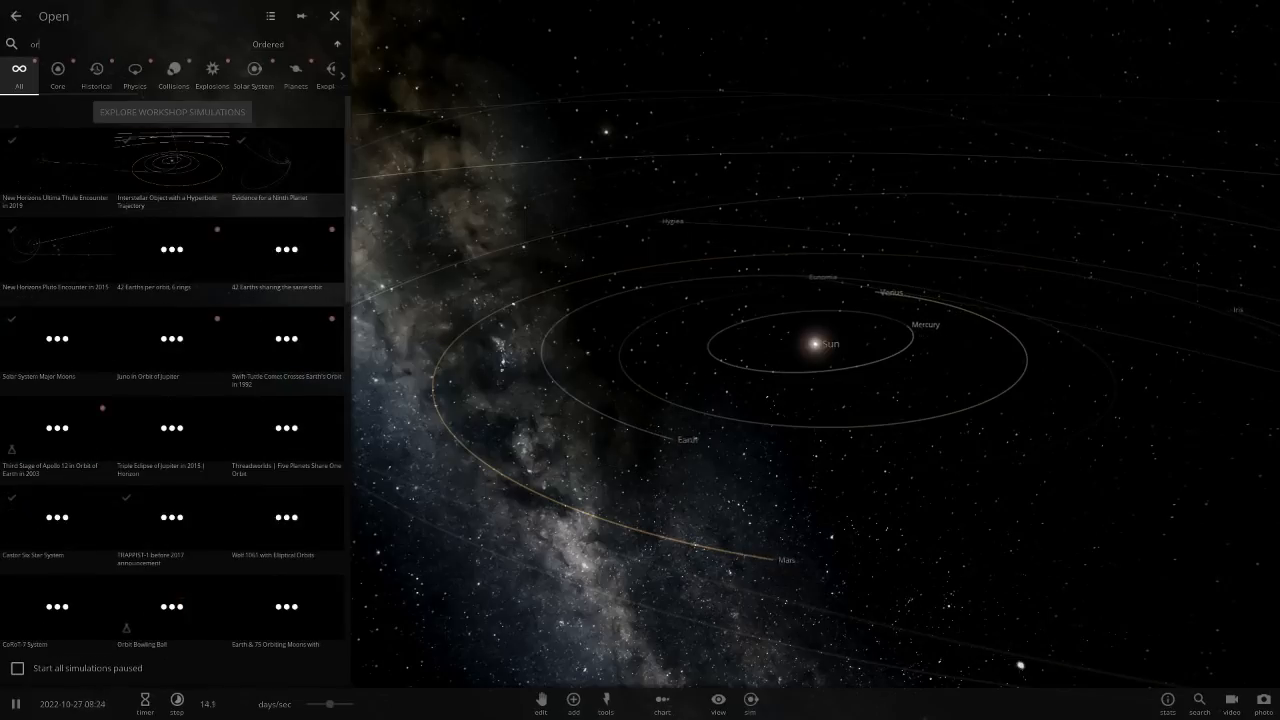
# Search for 'orio' and load the Orios Complete System, centred on star Orios S1
pyautogui.write('orio')
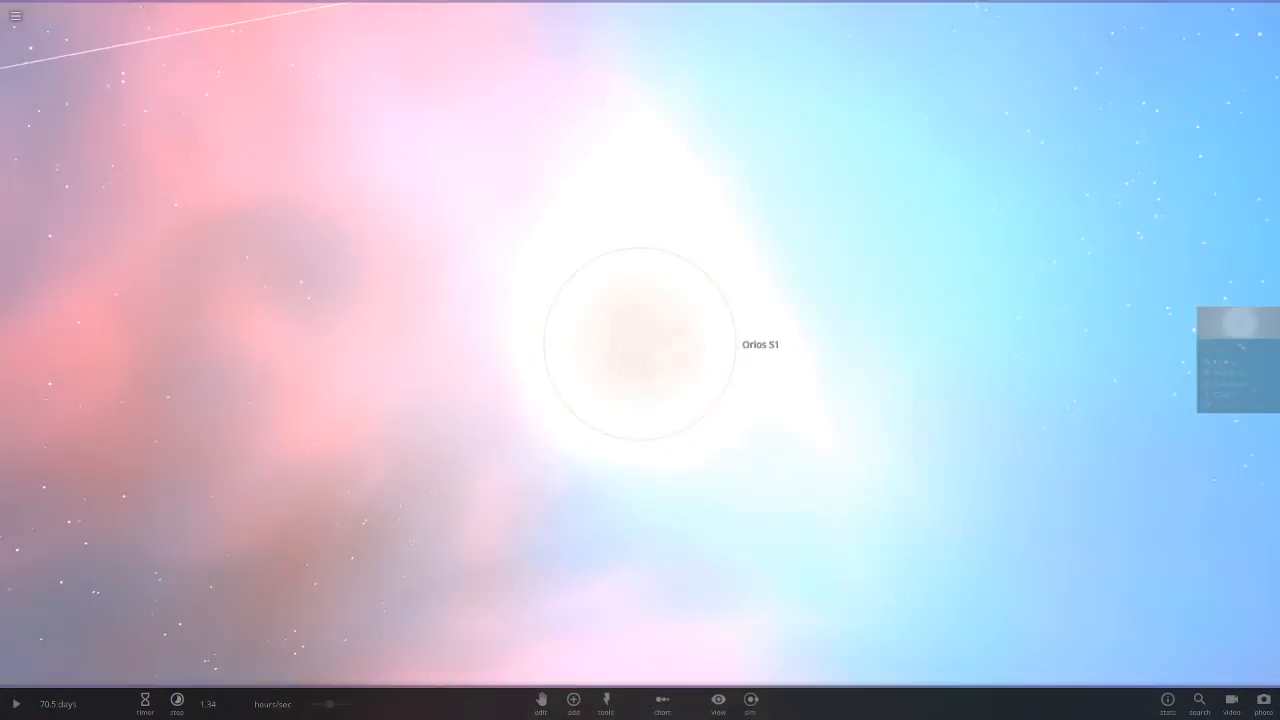
# Select Orios S1 and inspect its Surface Temperature of 6068 K in Properties
pyautogui.click(640, 344)
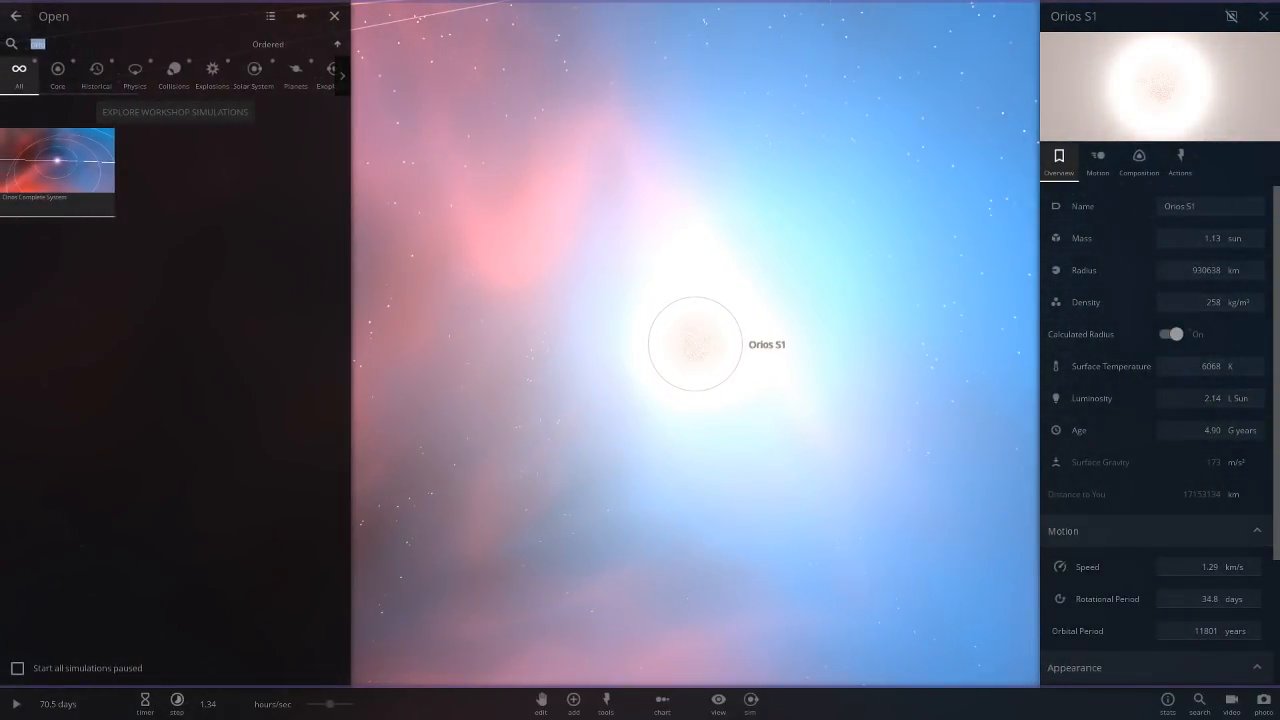
pyautogui.click(16, 16)
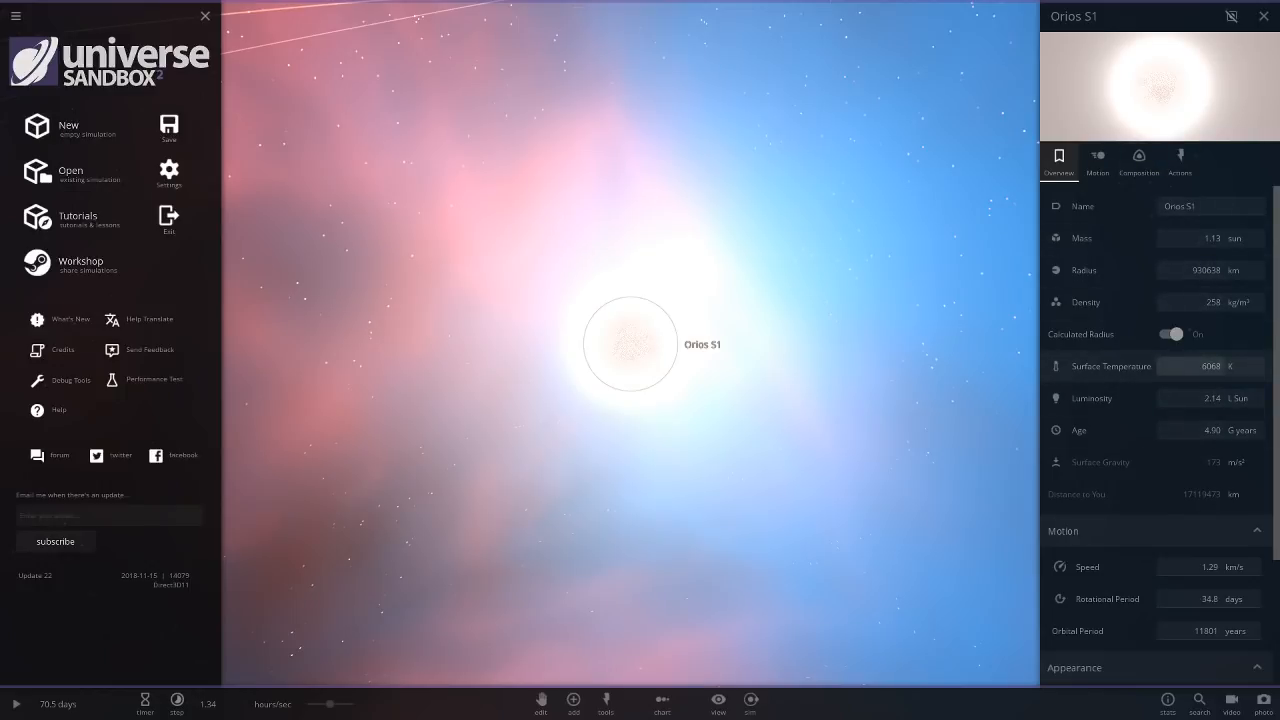
pyautogui.click(1210, 365)
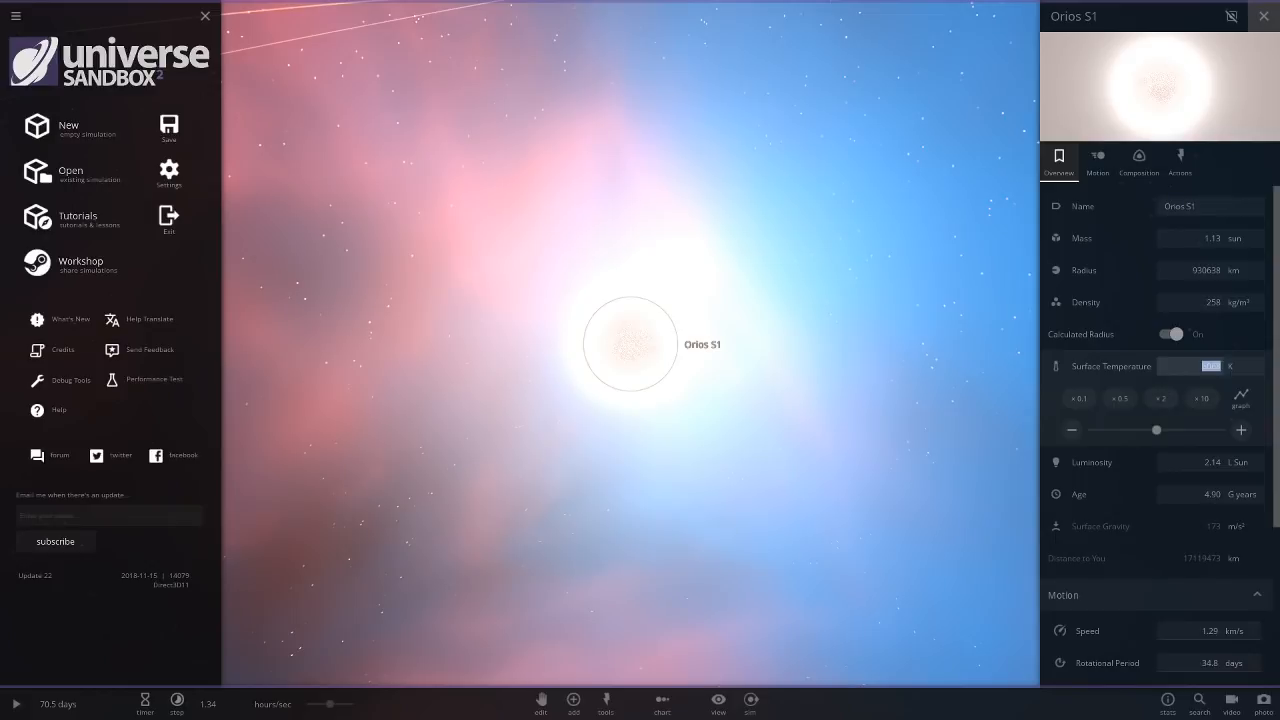
# Close the menus, zoom out, and reopen Orios S1's properties with orbit rings visible
pyautogui.click(1263, 16)
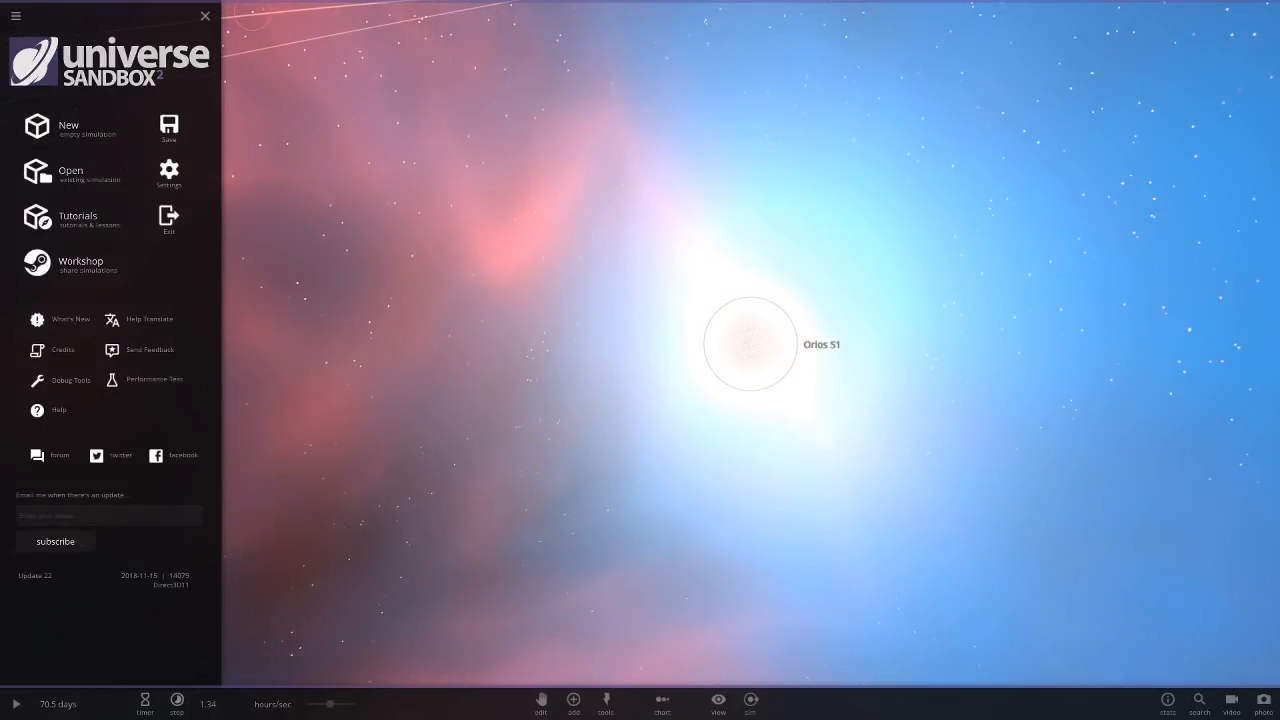
pyautogui.click(205, 16)
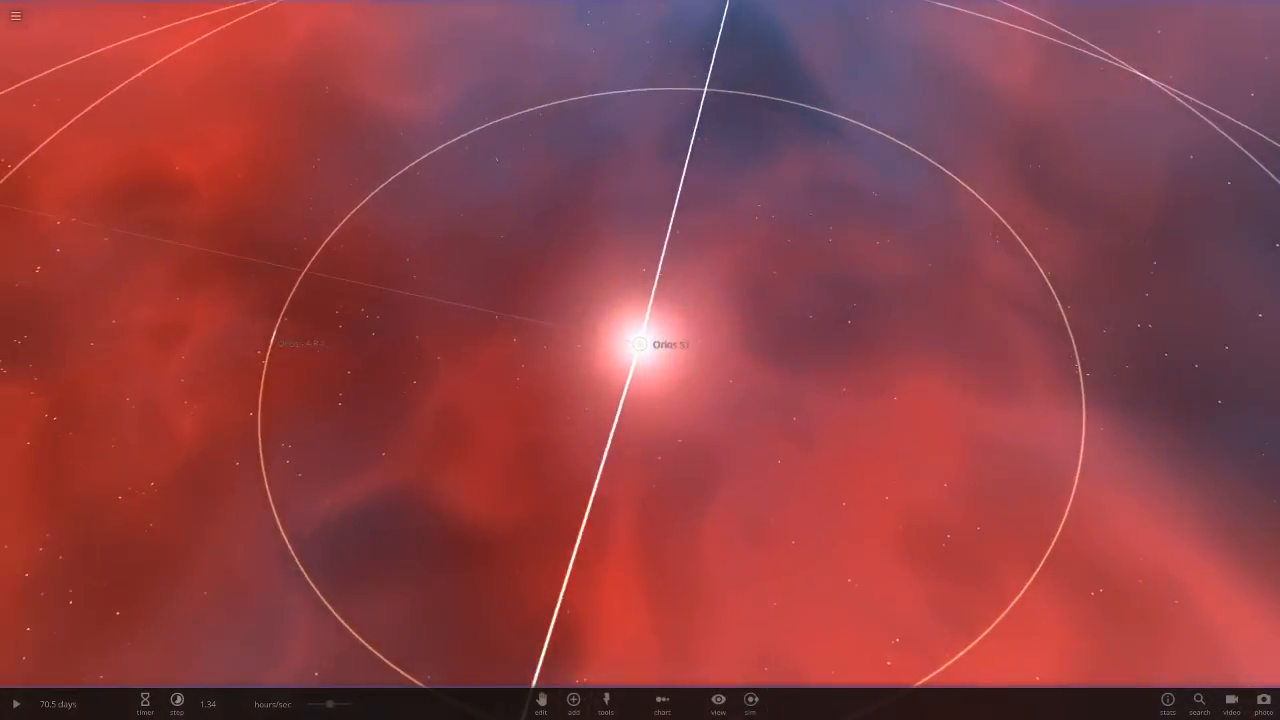
pyautogui.click(640, 344)
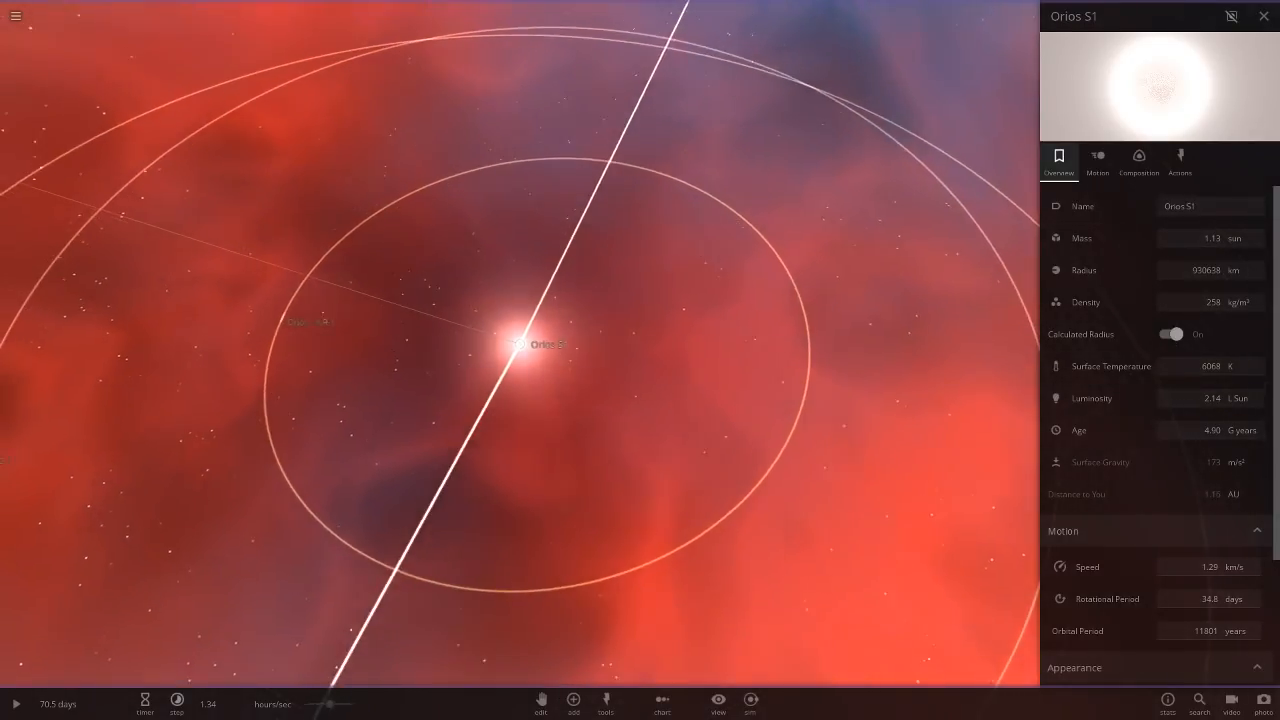
# Focus on Orios - A R-1, then switch to gas planet Orios B G-1 (9.41 Earth masses)
pyautogui.click(313, 290)
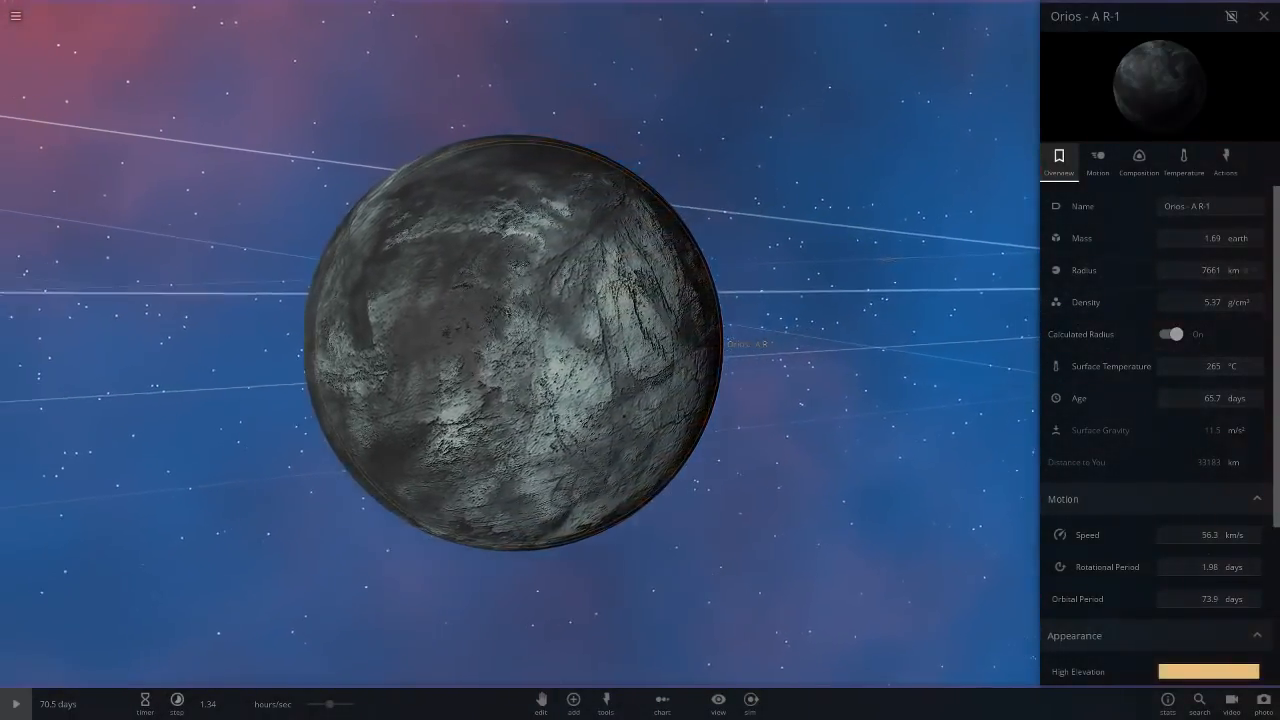
pyautogui.click(15, 703)
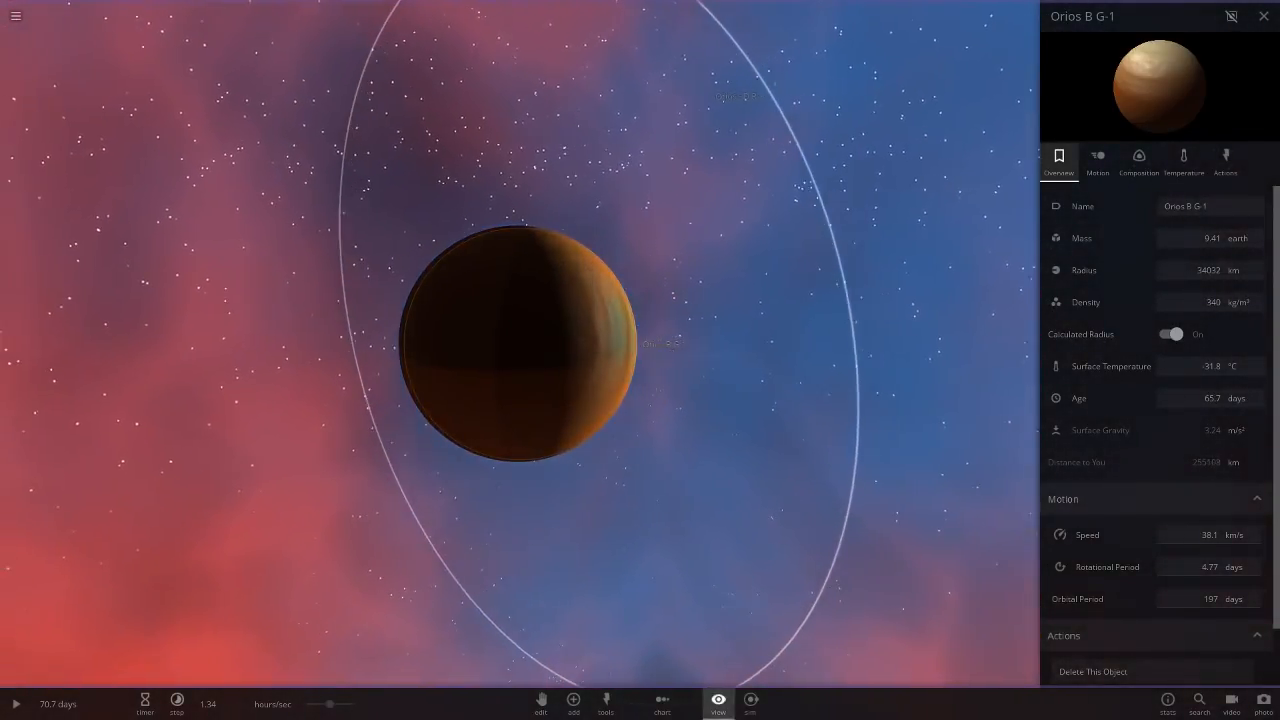
# Resume the simulation, zoom out, and select small body MS-1 (1.35-day orbit)
pyautogui.click(718, 703)
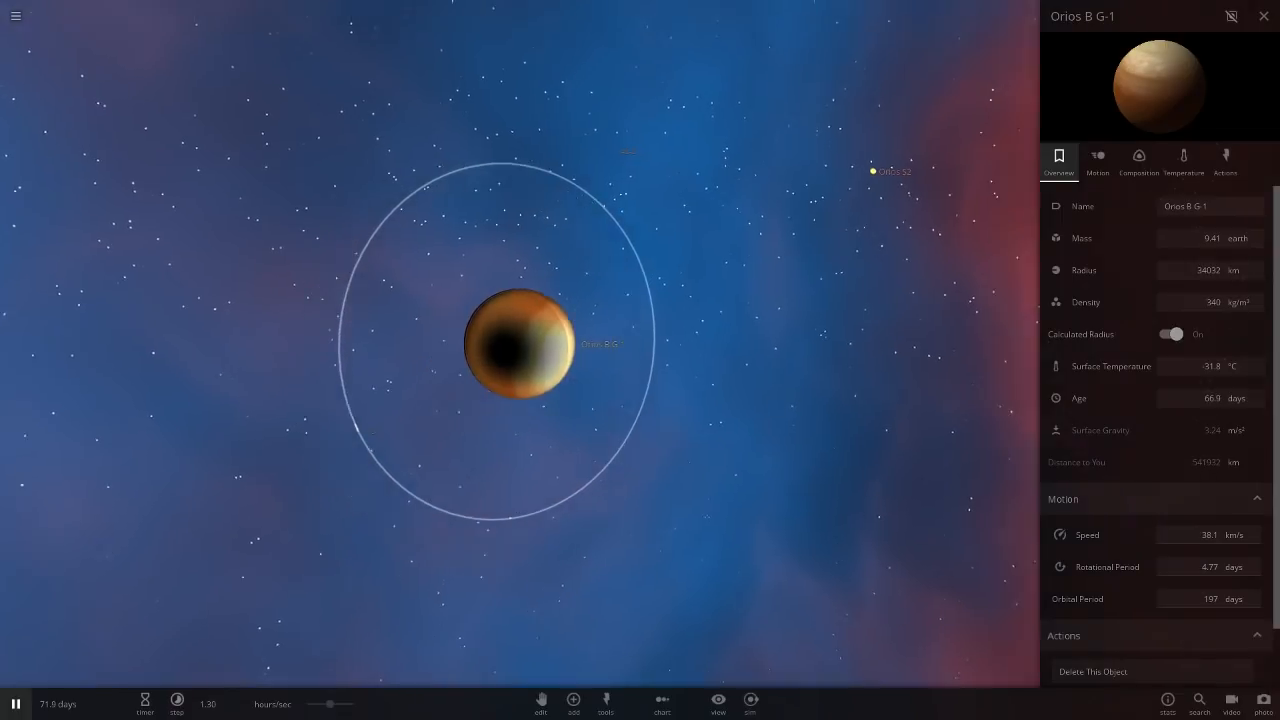
pyautogui.click(717, 705)
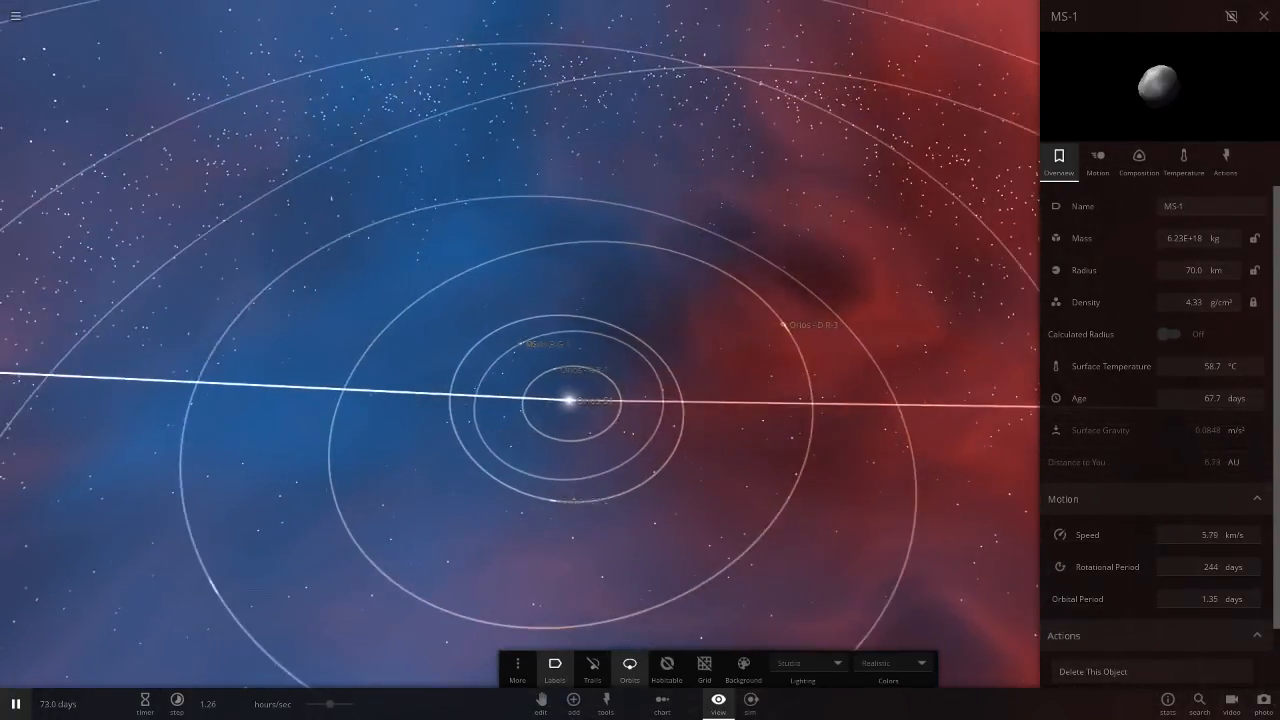
# View Orios - C R-2's Appearance colours, then select moon MS-2 (7.02-hour orbit) and zoom out
pyautogui.click(575, 485)
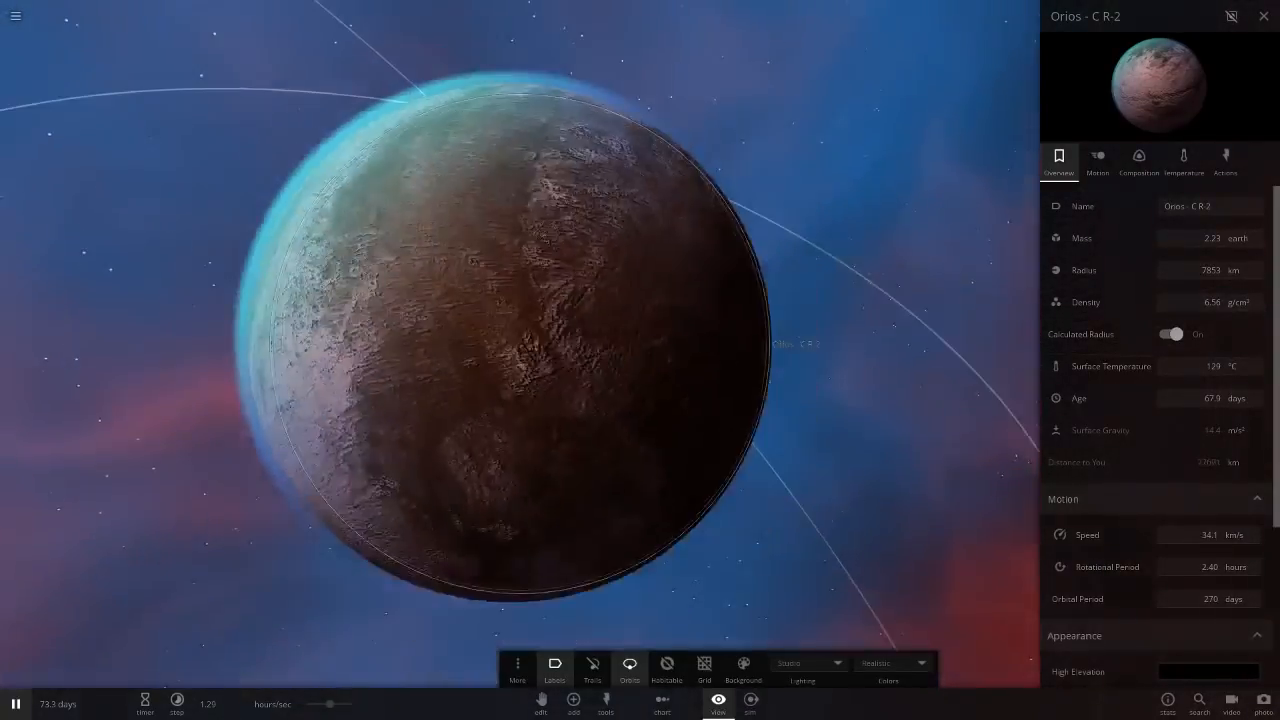
pyautogui.click(1263, 16)
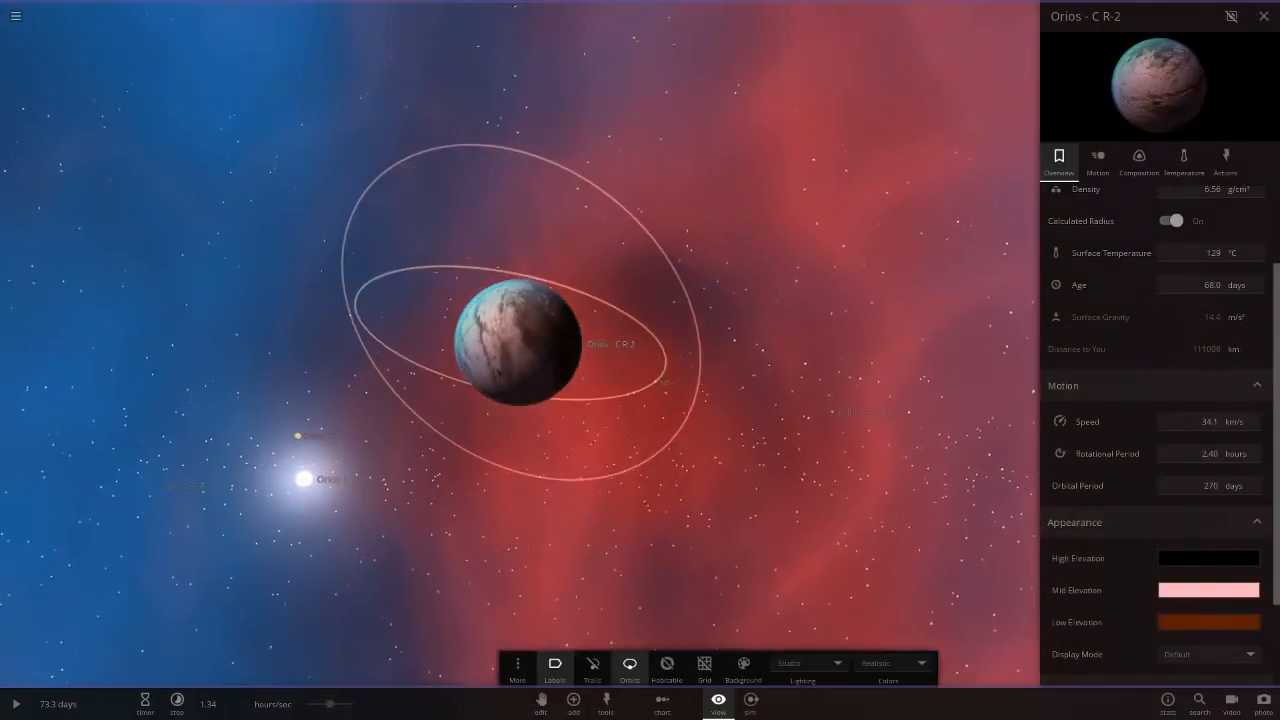
pyautogui.click(663, 365)
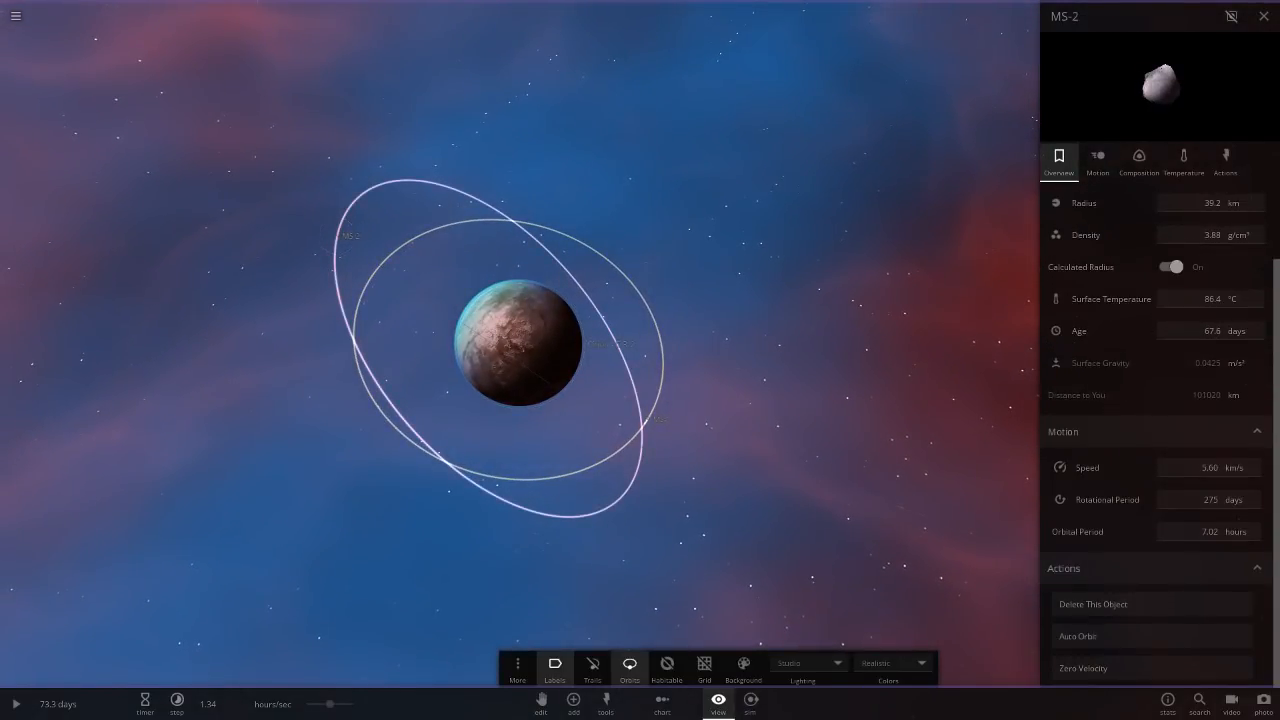
pyautogui.scroll(-3)
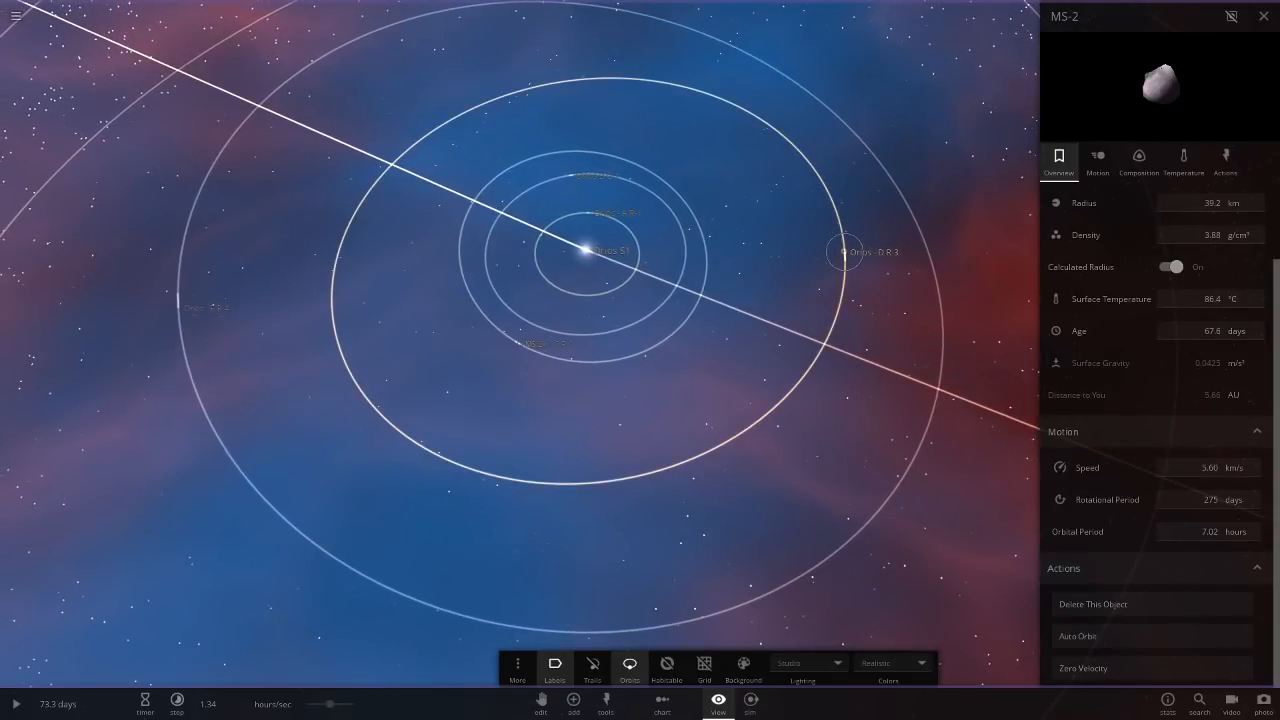
# Focus on Orios - D R-3 and browse its Composition tab, then return to Overview
pyautogui.click(843, 251)
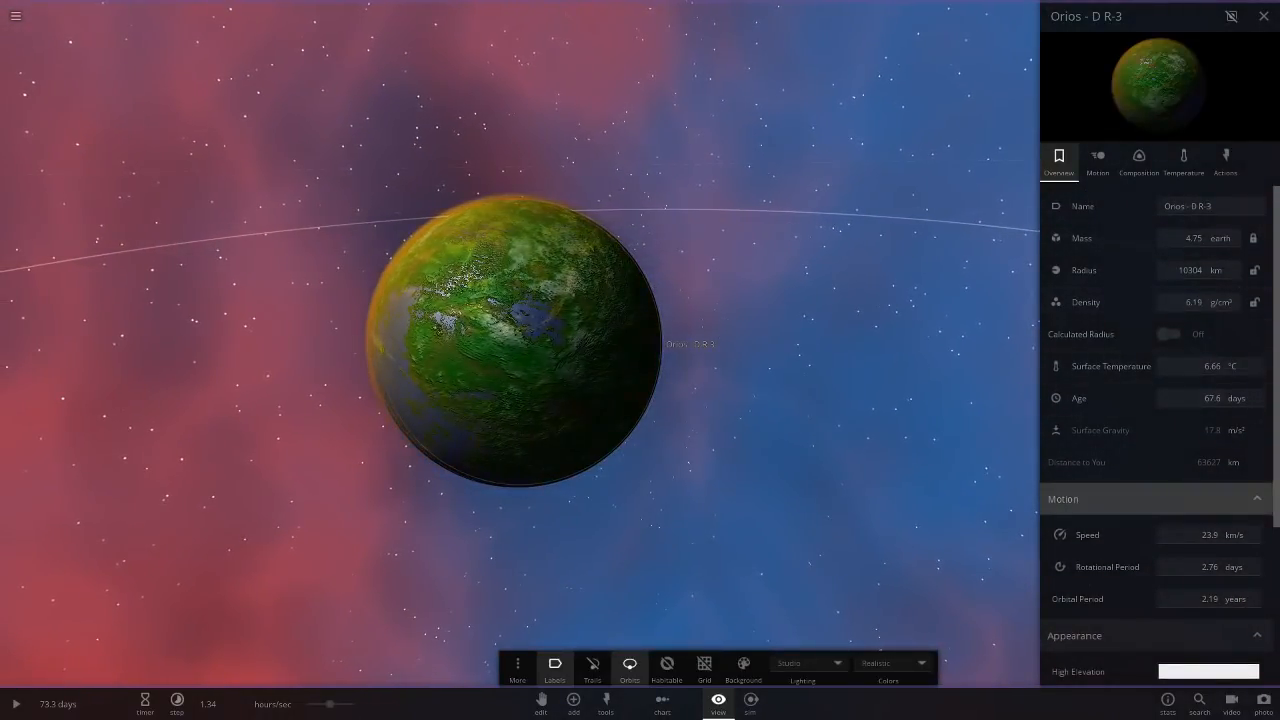
pyautogui.scroll(-3)
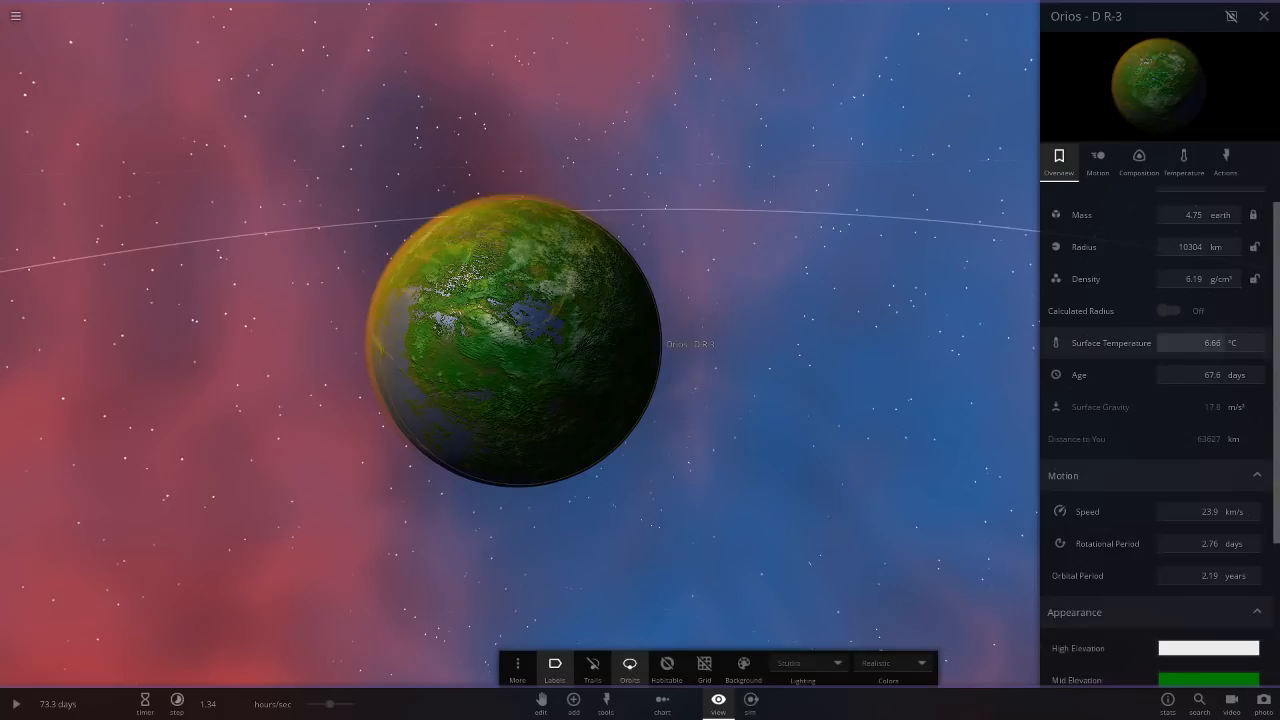
pyautogui.click(1138, 160)
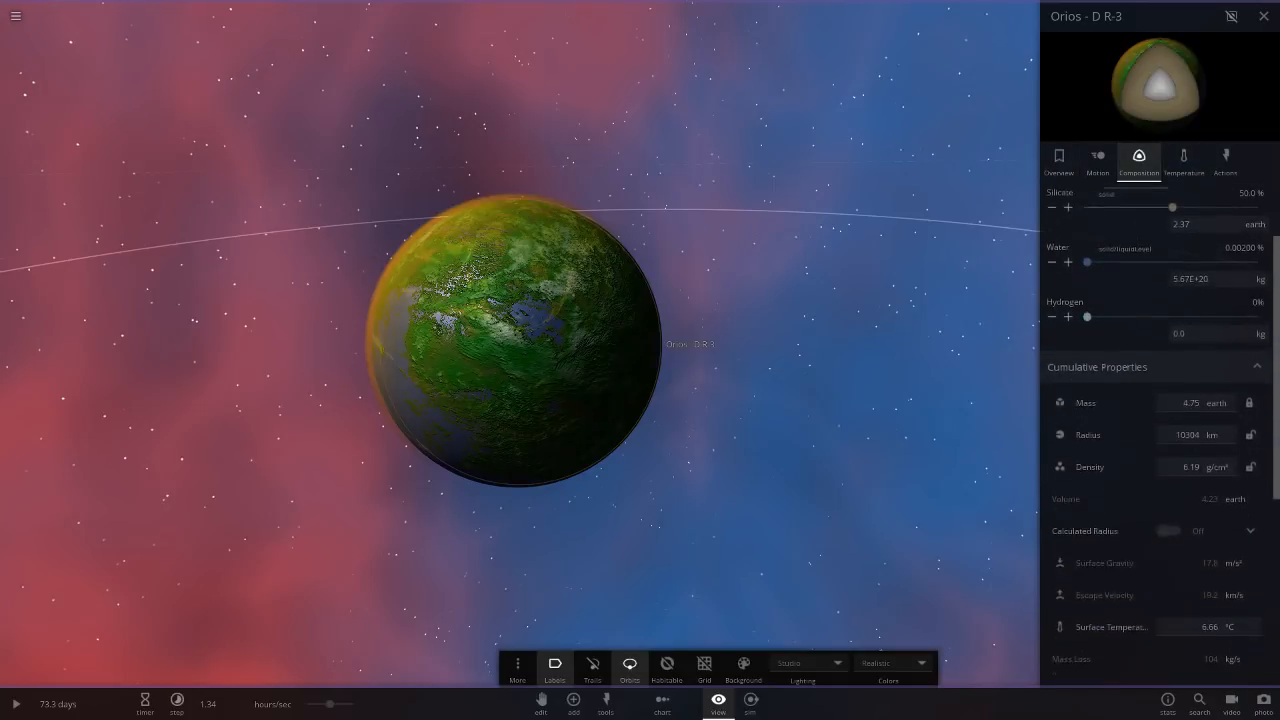
pyautogui.scroll(-3)
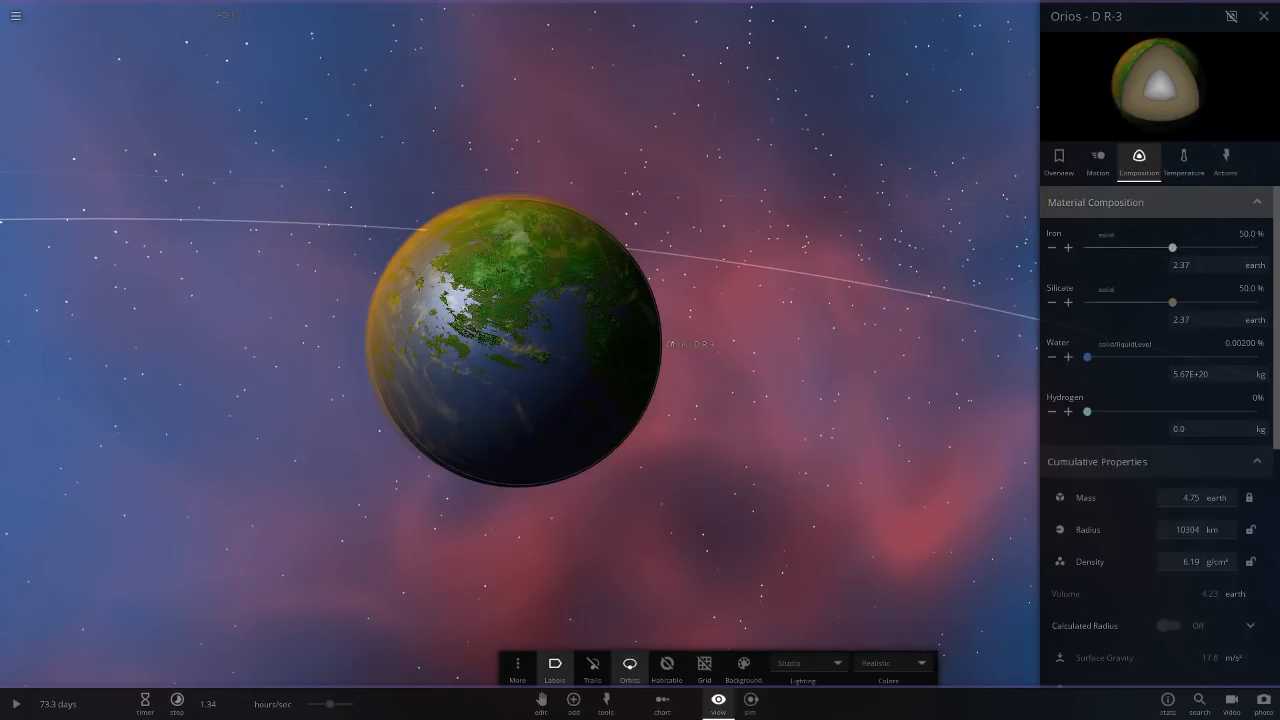
pyautogui.click(1058, 160)
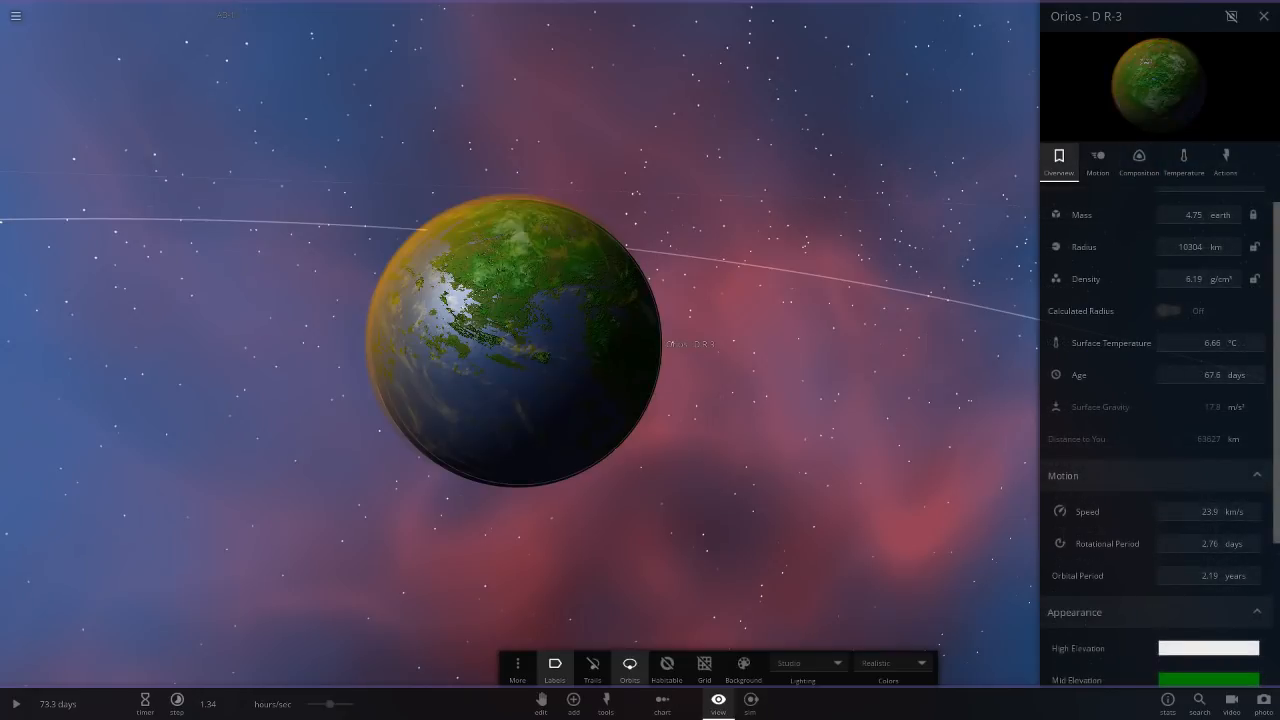
# Review the planet's Temperature, Composition and Overview tabs, then zoom out to its moon's orbit
pyautogui.click(1210, 342)
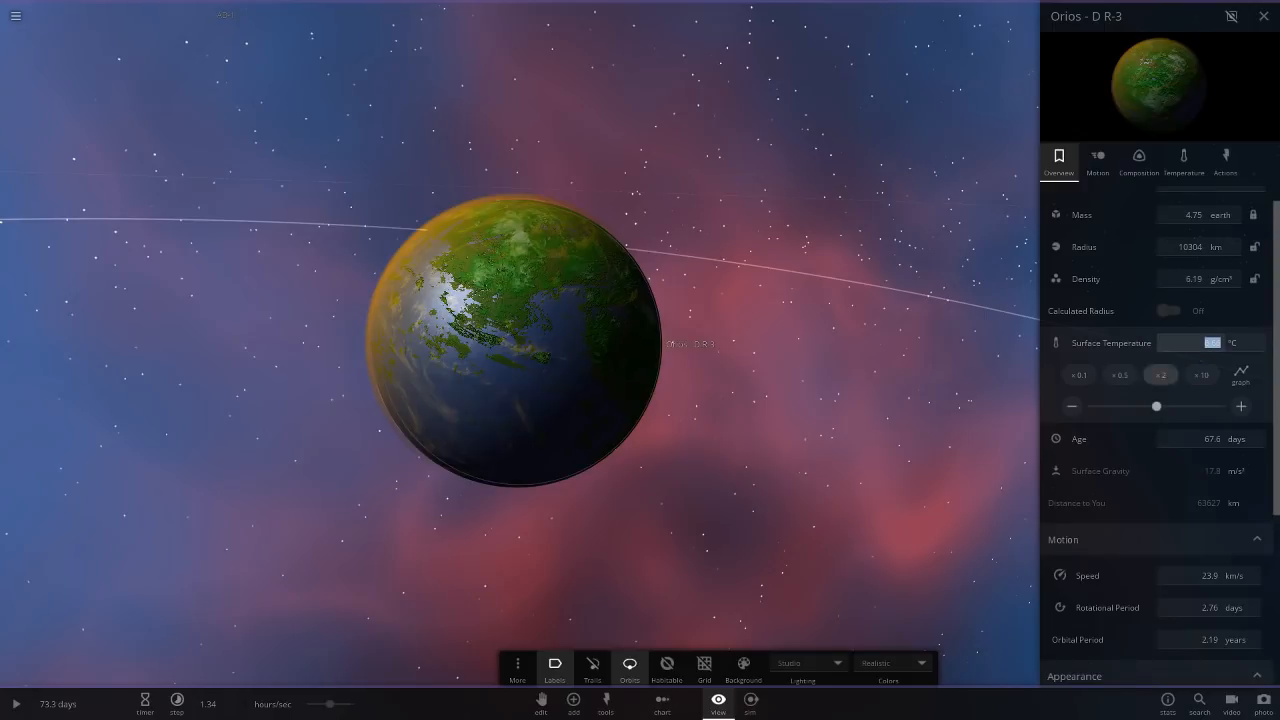
pyautogui.click(1183, 160)
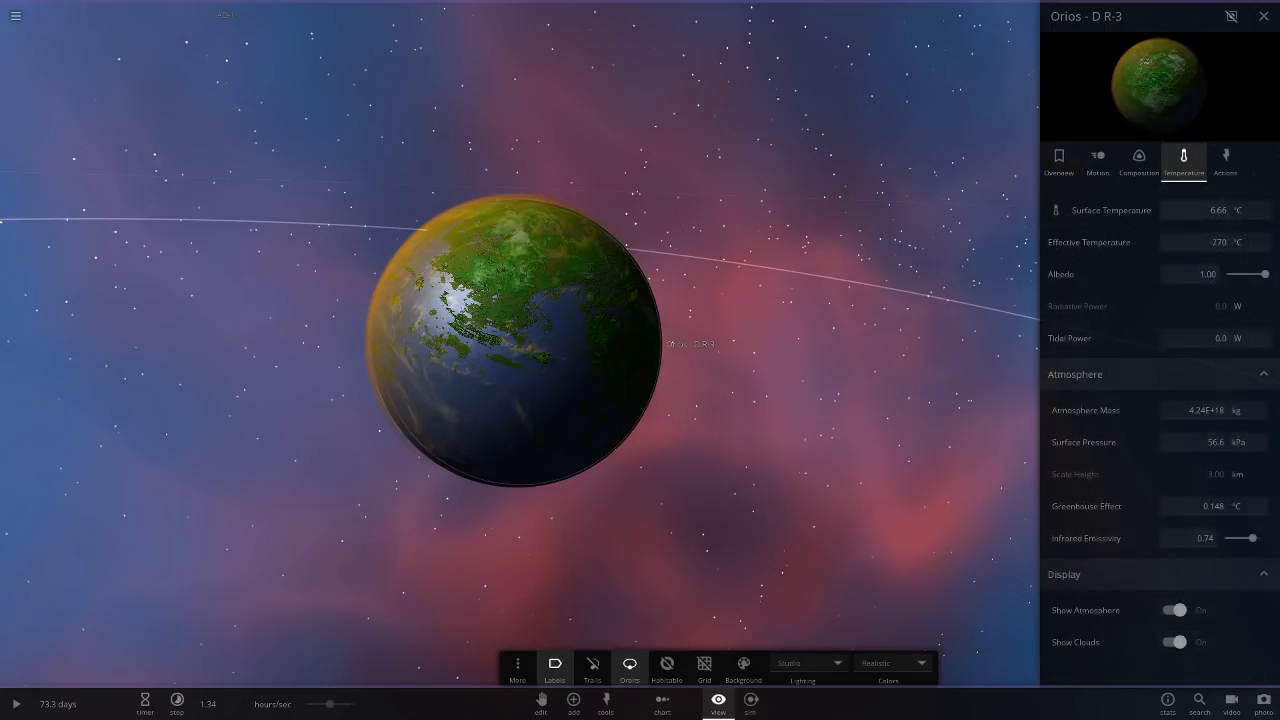
pyautogui.click(1138, 162)
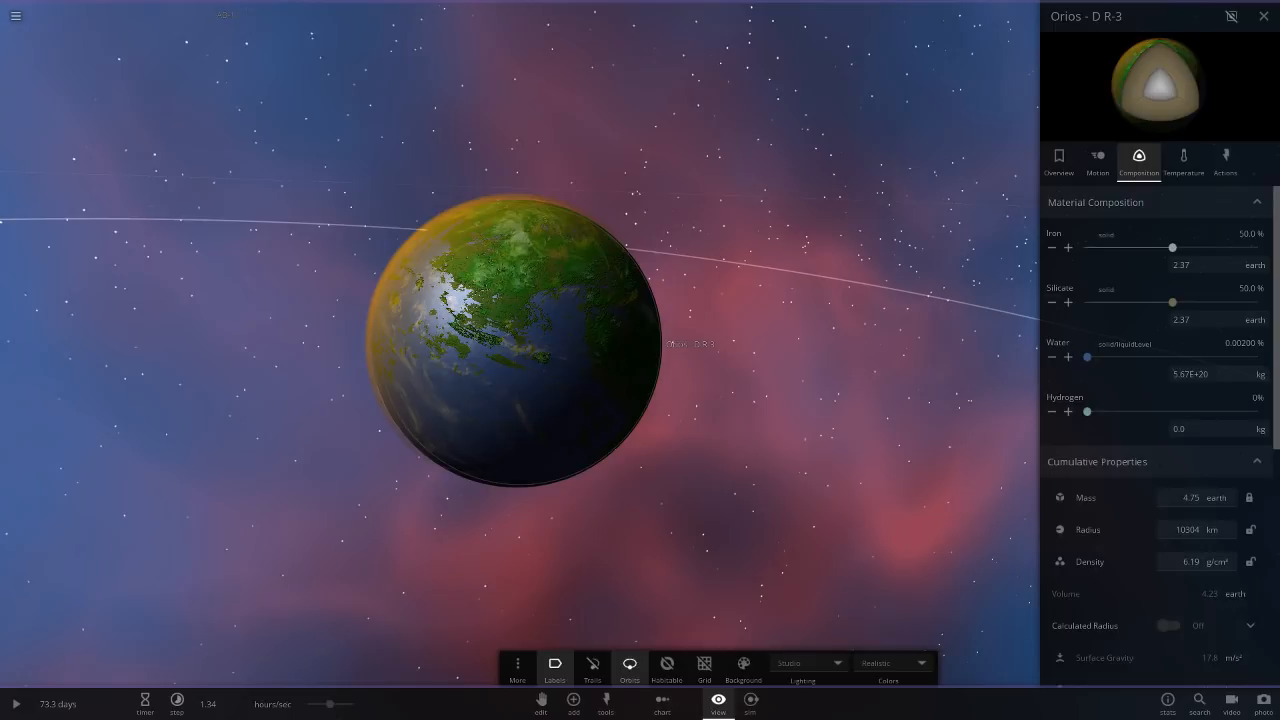
pyautogui.click(1058, 160)
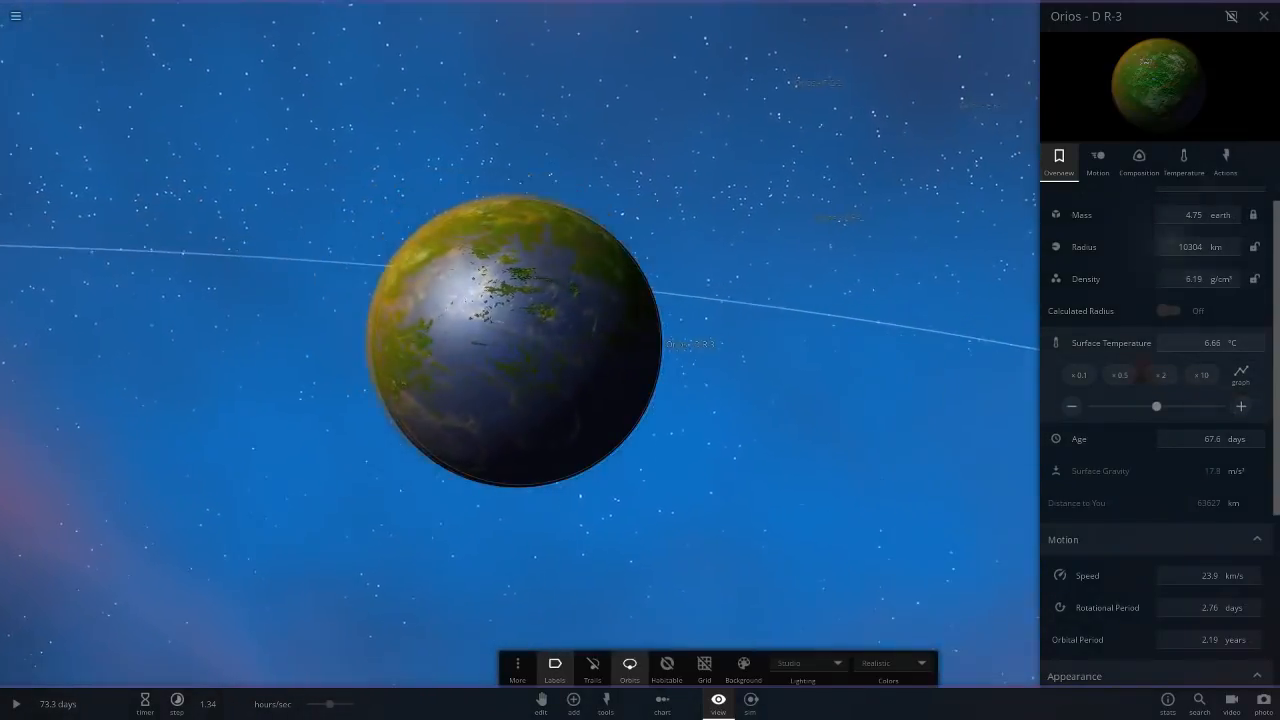
pyautogui.scroll(3)
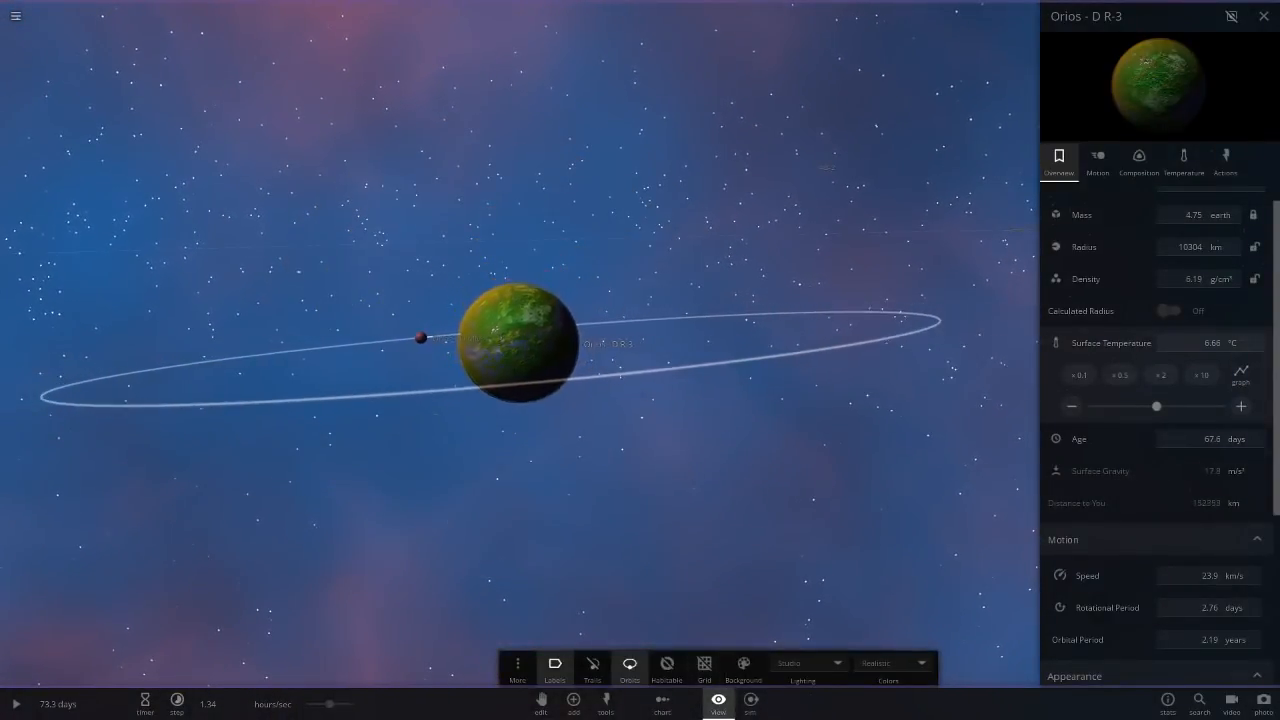
# Select Orios - D Quasi Moon (2.01 m radius, 220-day orbit) and zoom out to its orbit path
pyautogui.click(396, 278)
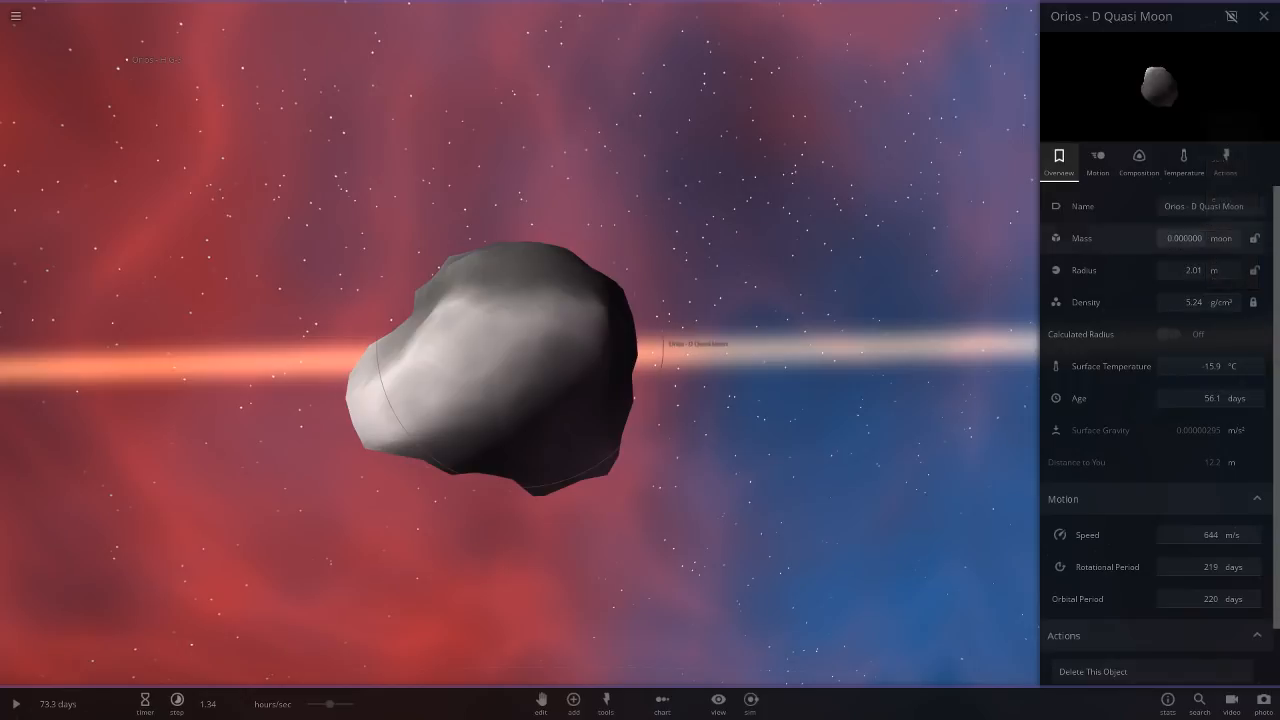
pyautogui.scroll(-3)
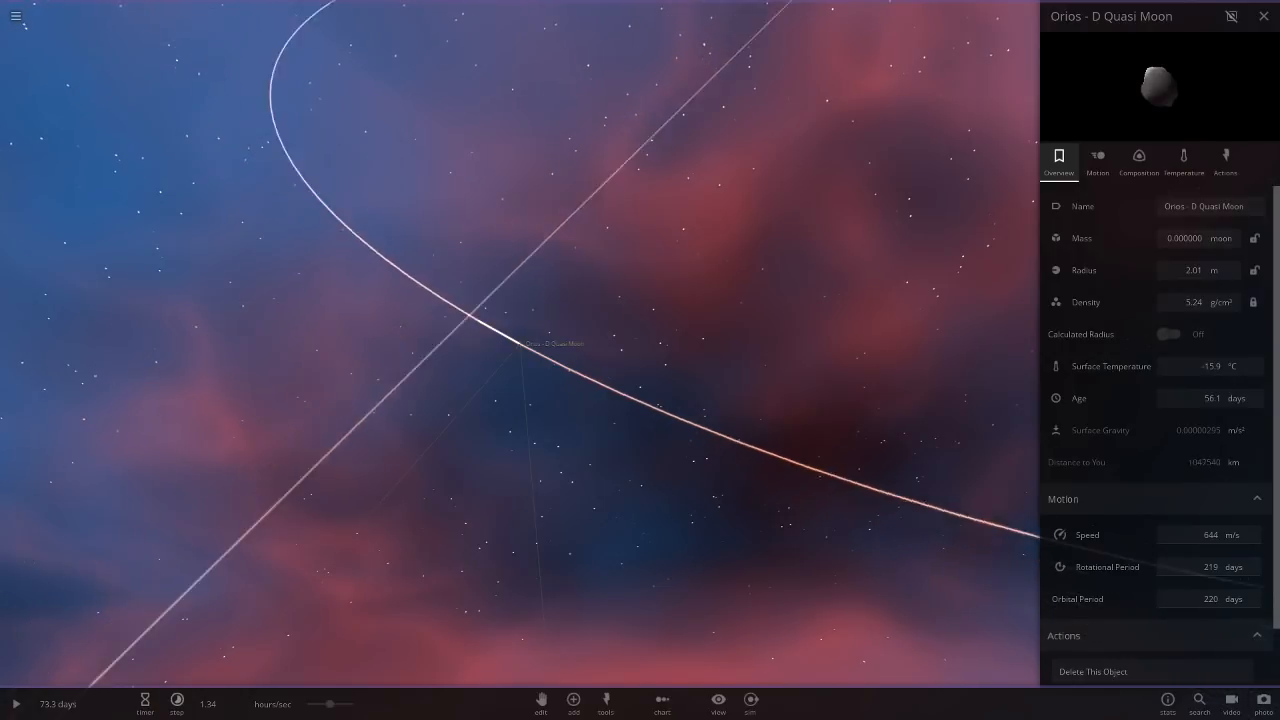
# Review Orios - E R-4 (28.1 moon masses, 3.88-year orbit), zooming out to its moon's orbit ring
pyautogui.scroll(-3)
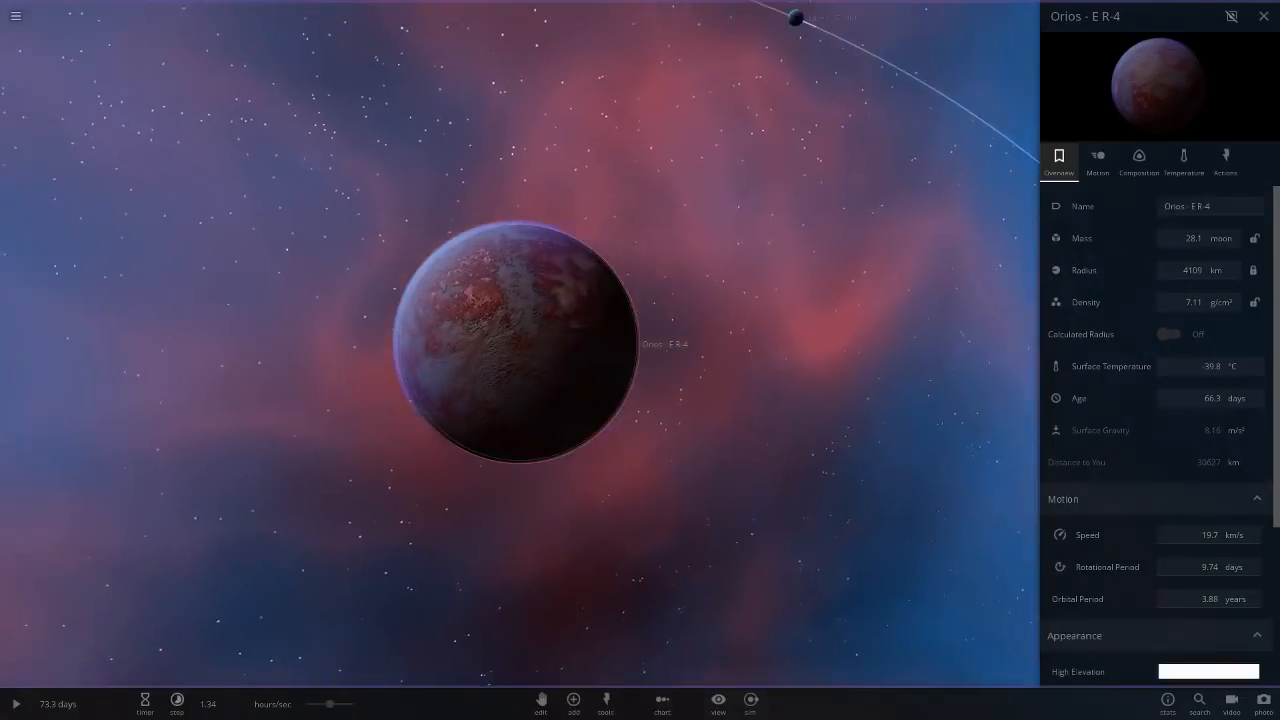
pyautogui.scroll(-3)
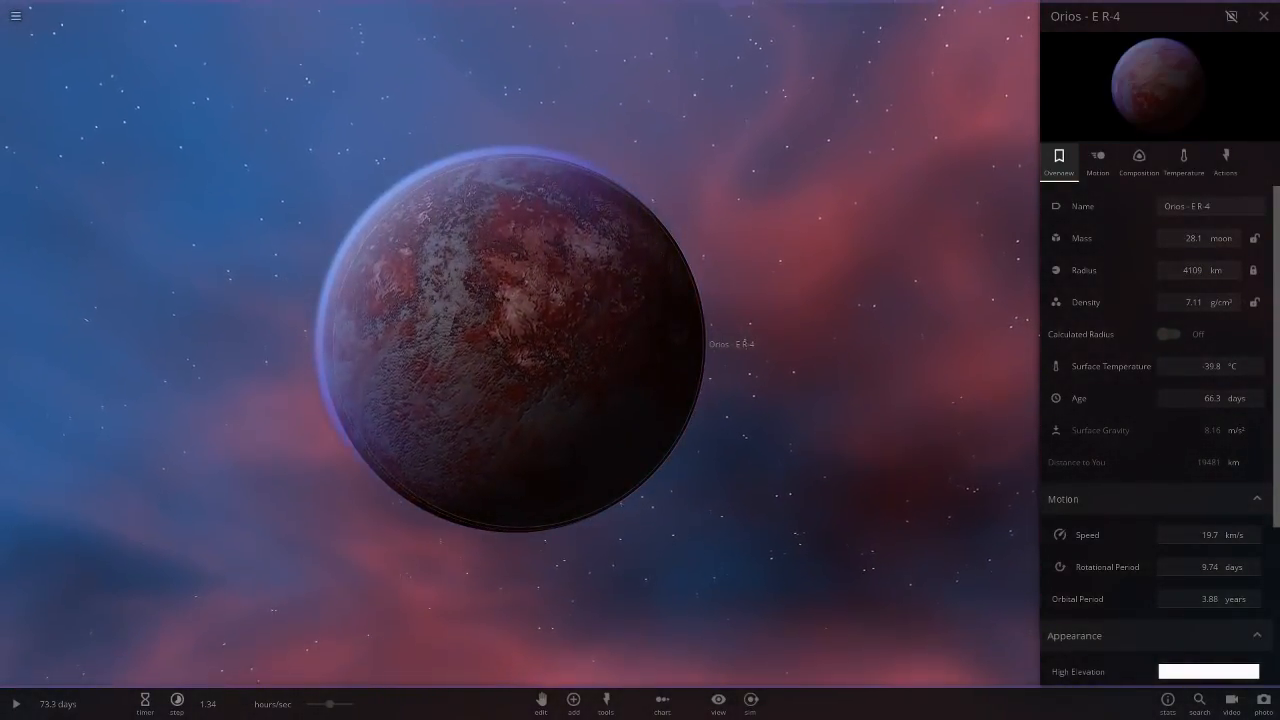
pyautogui.scroll(-3)
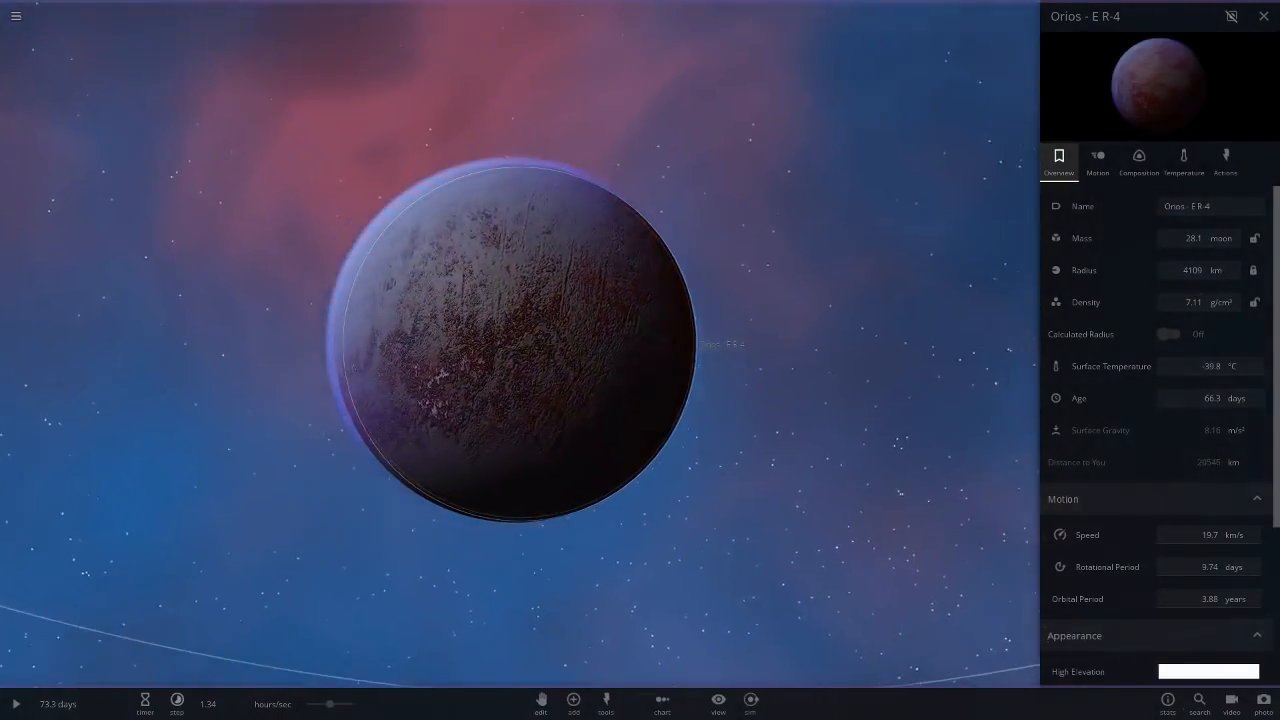
pyautogui.scroll(-3)
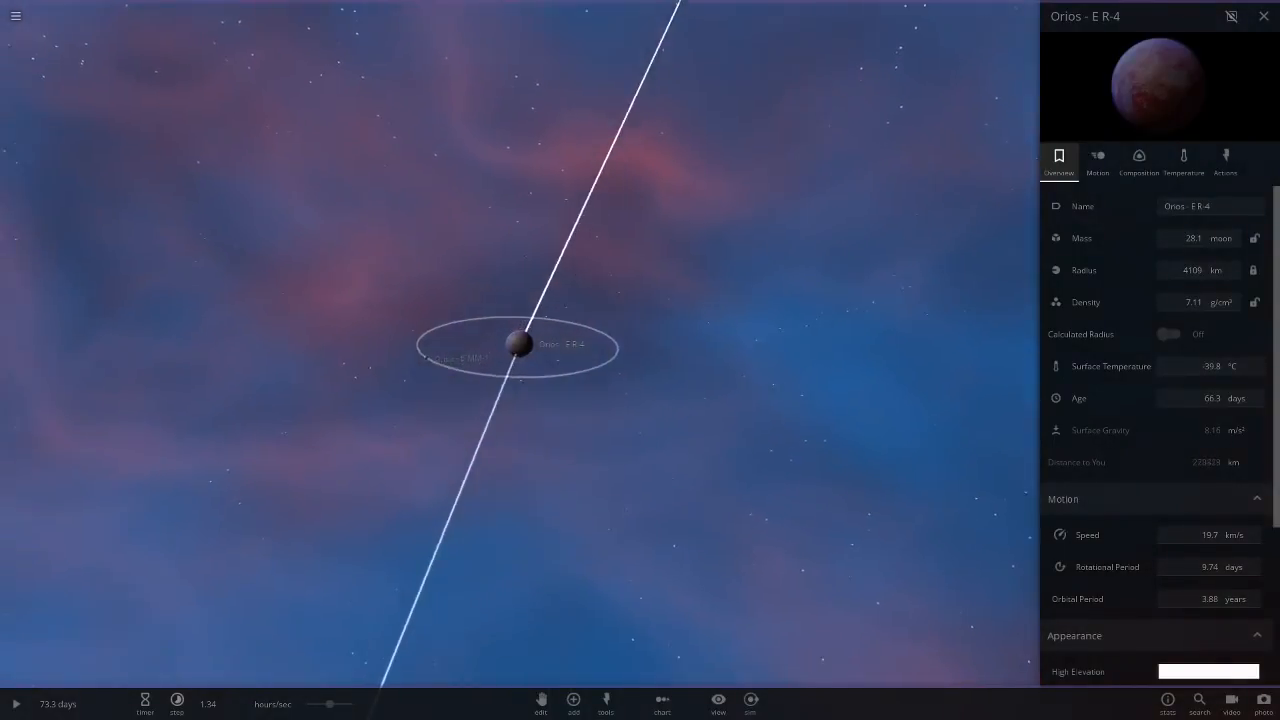
# Select moon Orios - E MM-1 and read its properties (306 km radius, 4.69-day orbit)
pyautogui.click(456, 358)
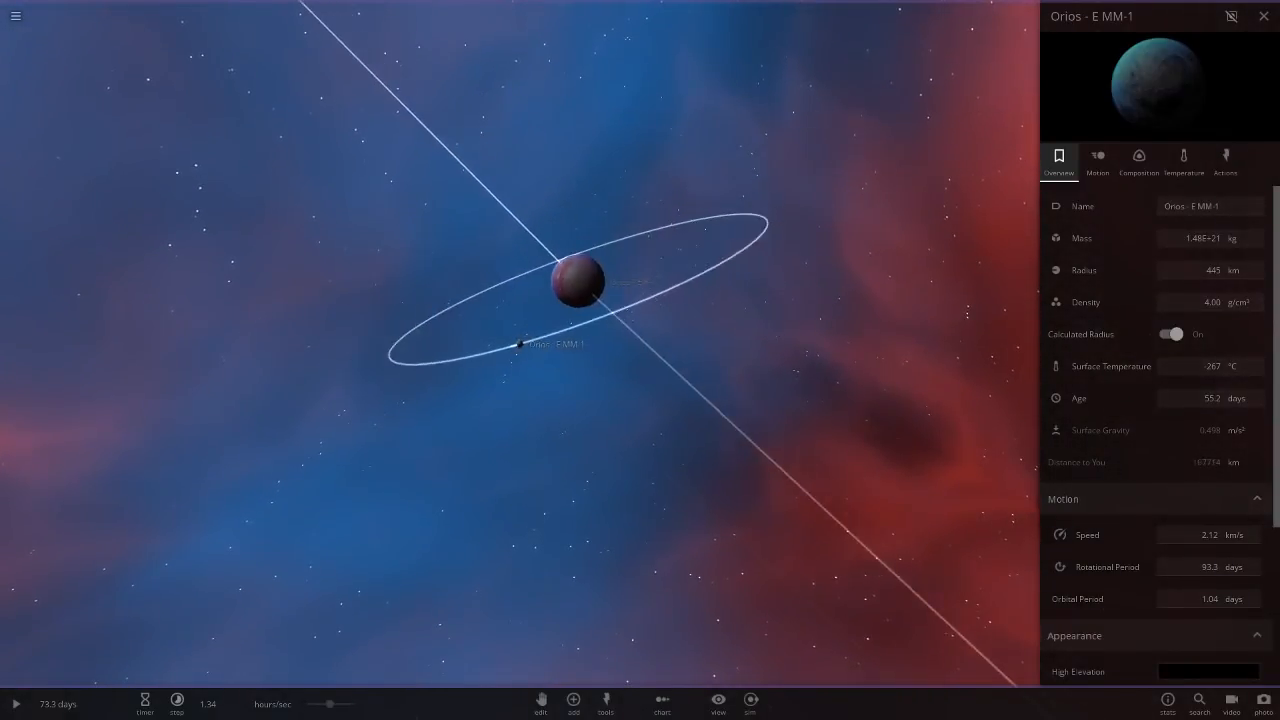
pyautogui.scroll(-3)
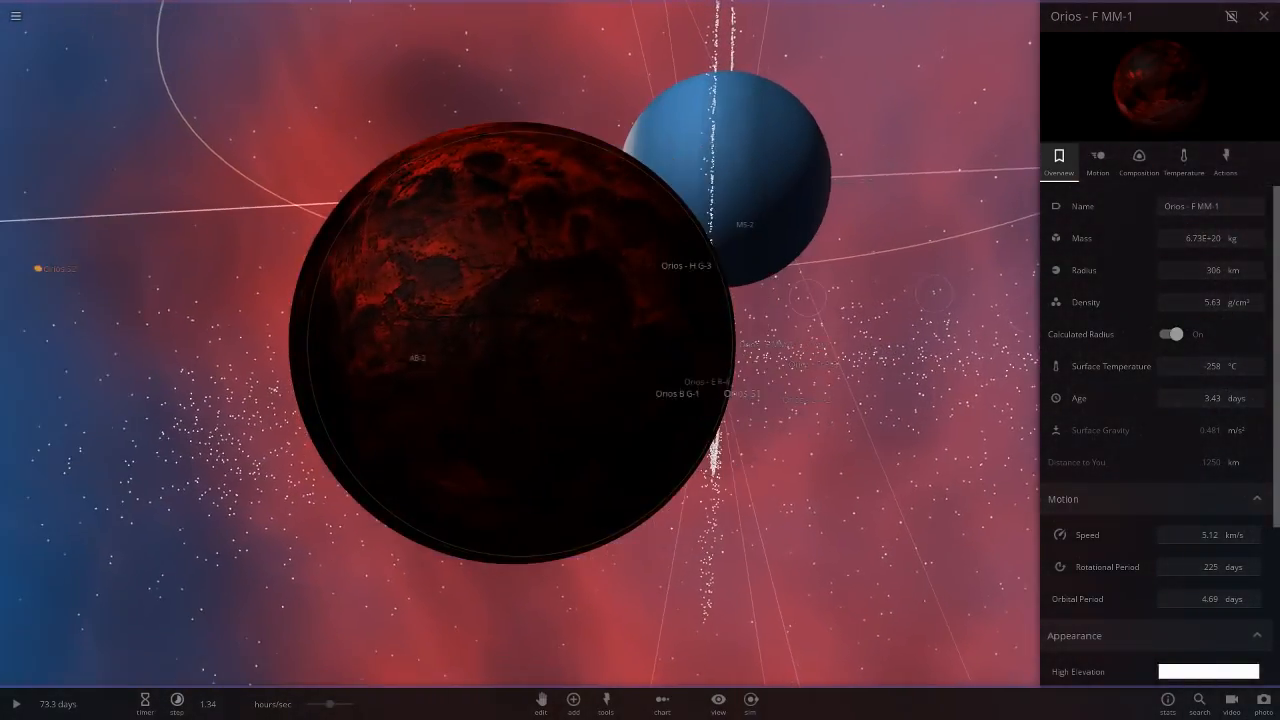
# Switch the scene lighting to realistic from the Lighting dropdown
pyautogui.click(717, 703)
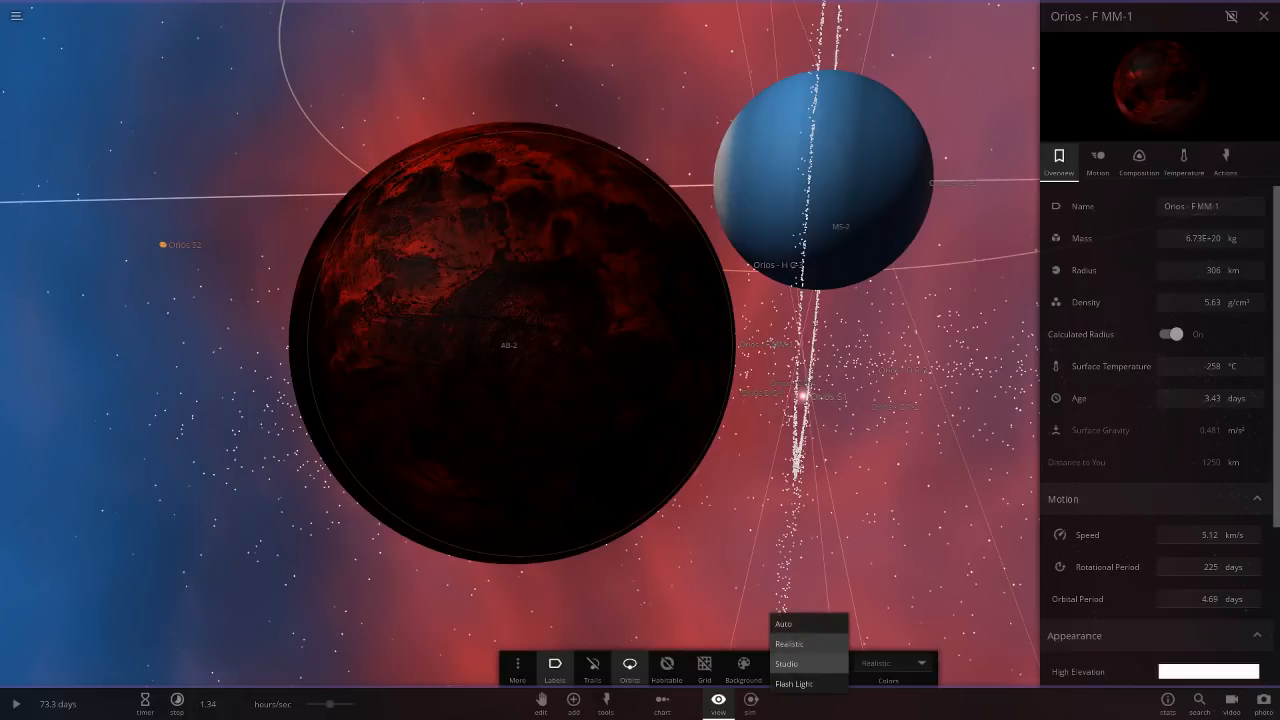
pyautogui.click(789, 643)
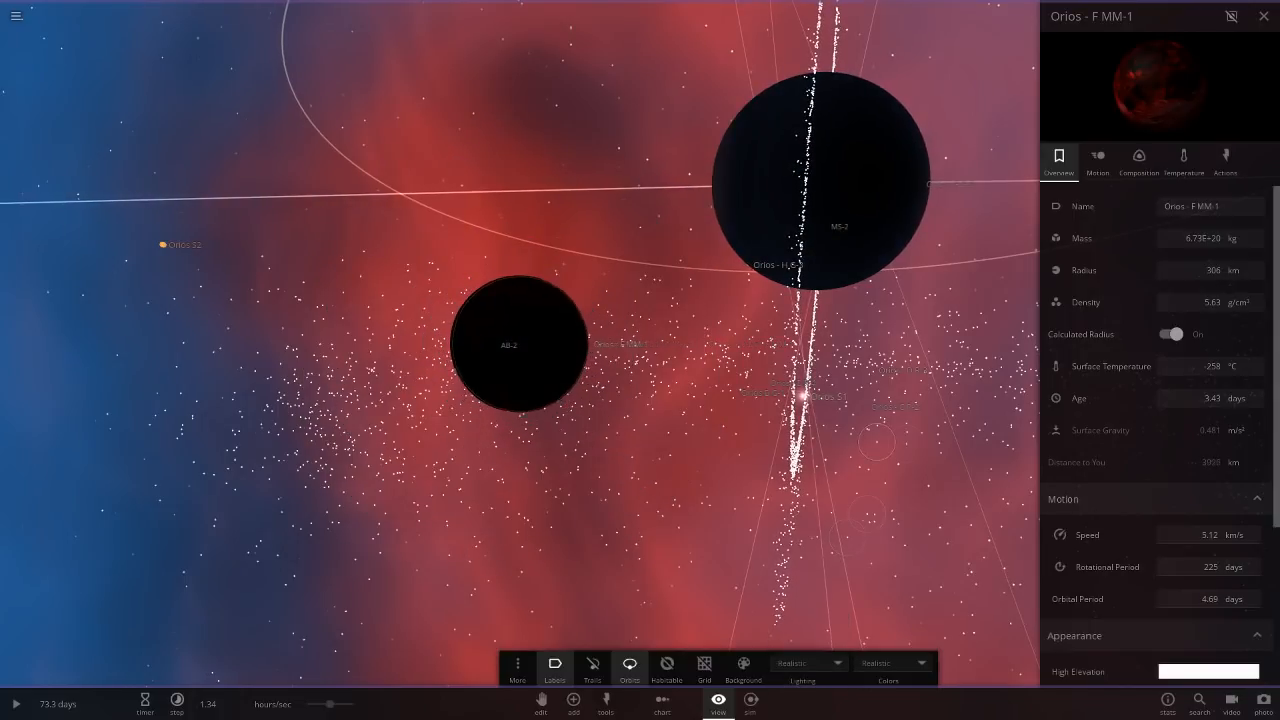
pyautogui.click(805, 663)
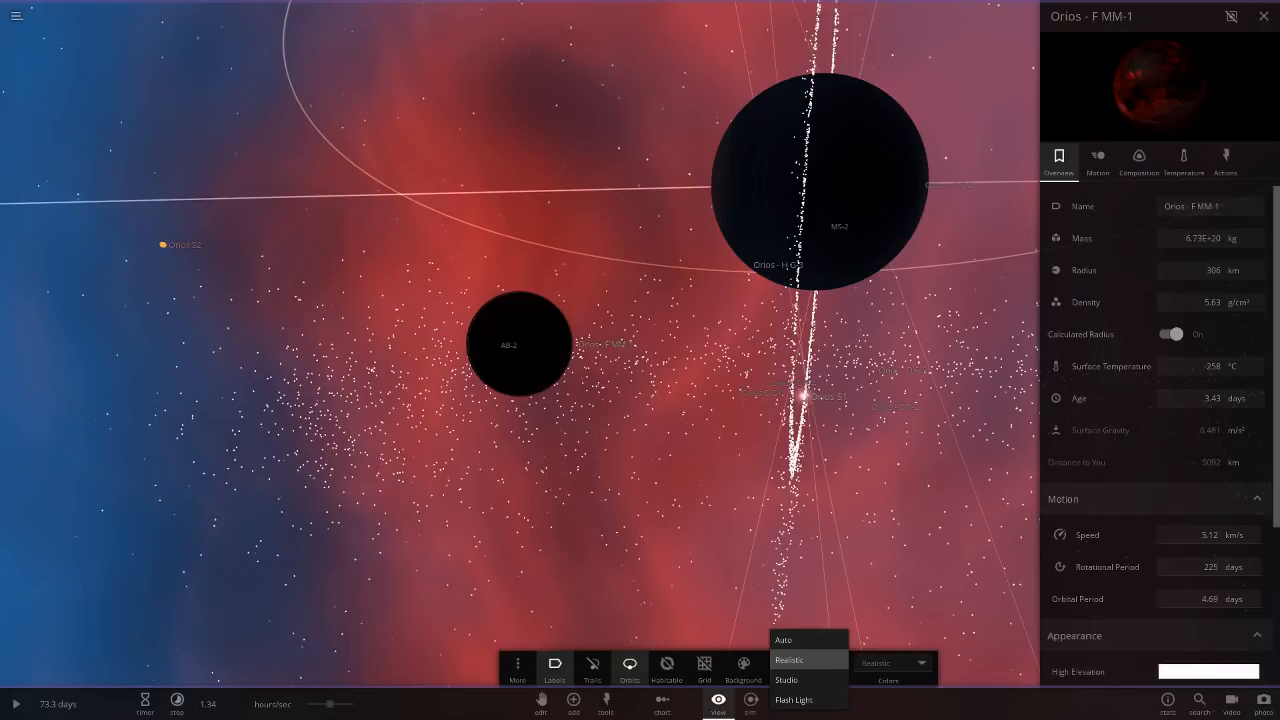
pyautogui.click(804, 662)
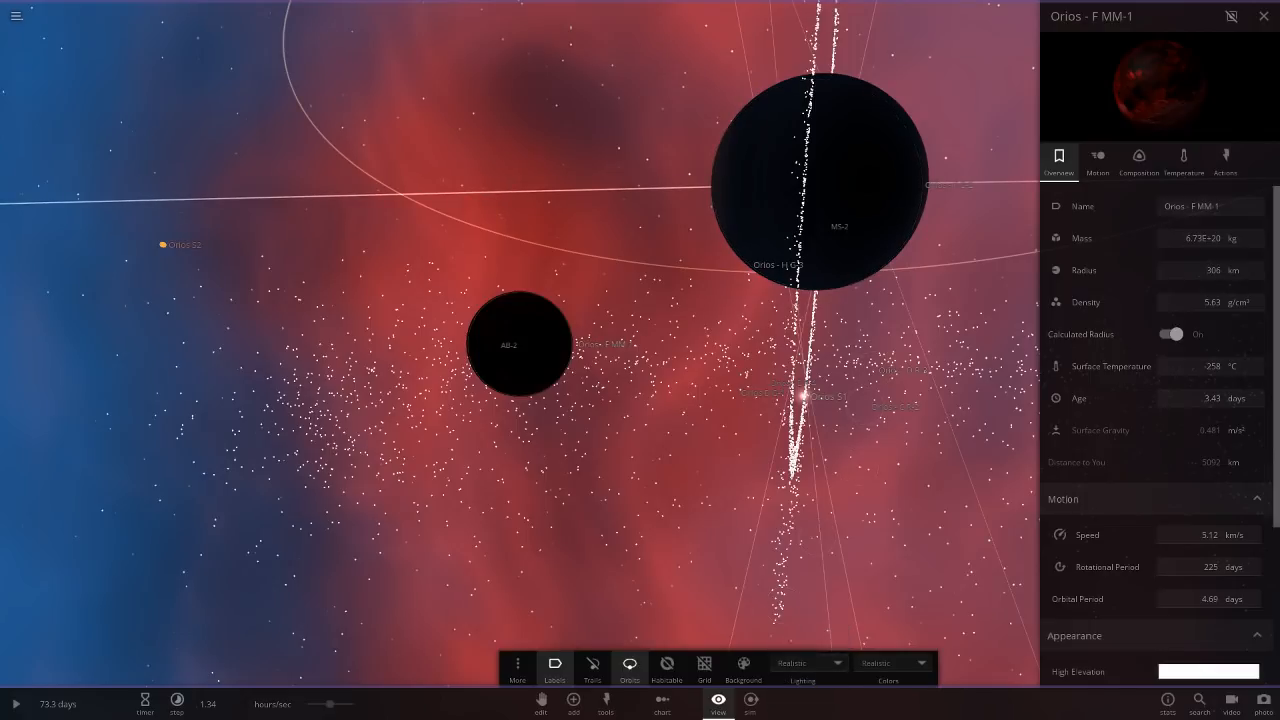
# Select ringed blue planet Orios - F G-2 and review its composition, overview and orbit details
pyautogui.click(805, 663)
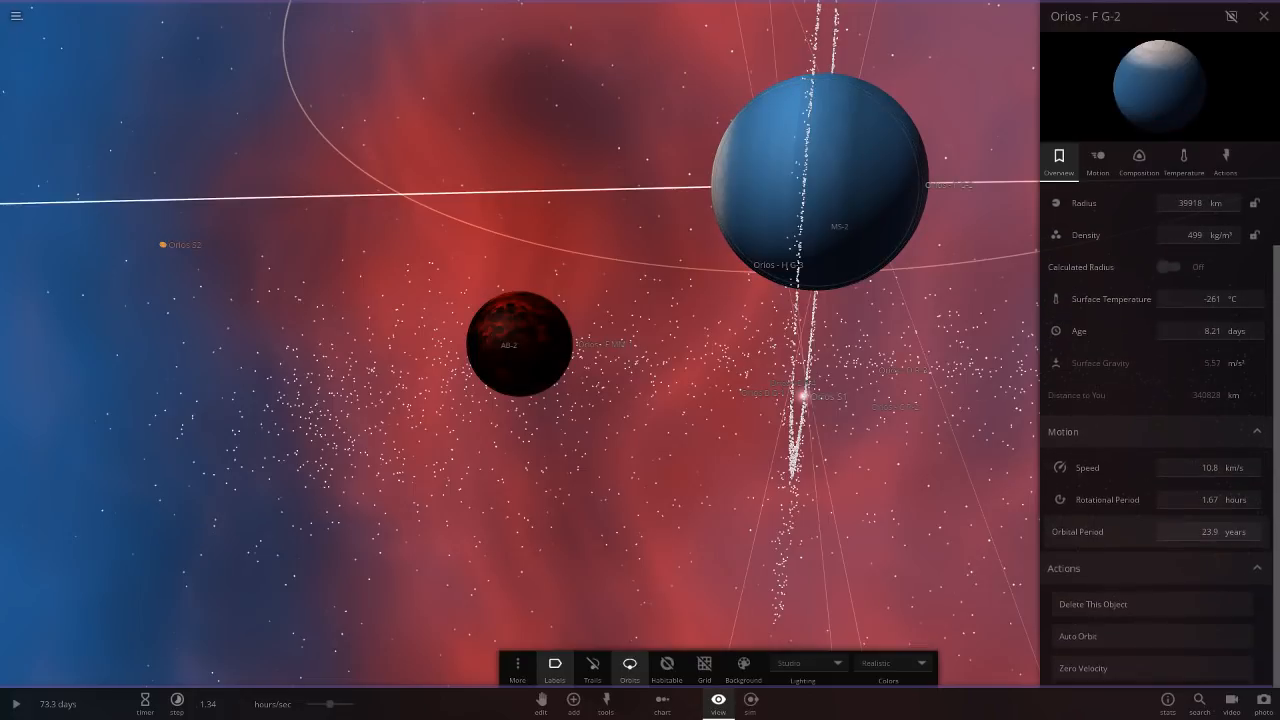
pyautogui.click(1138, 160)
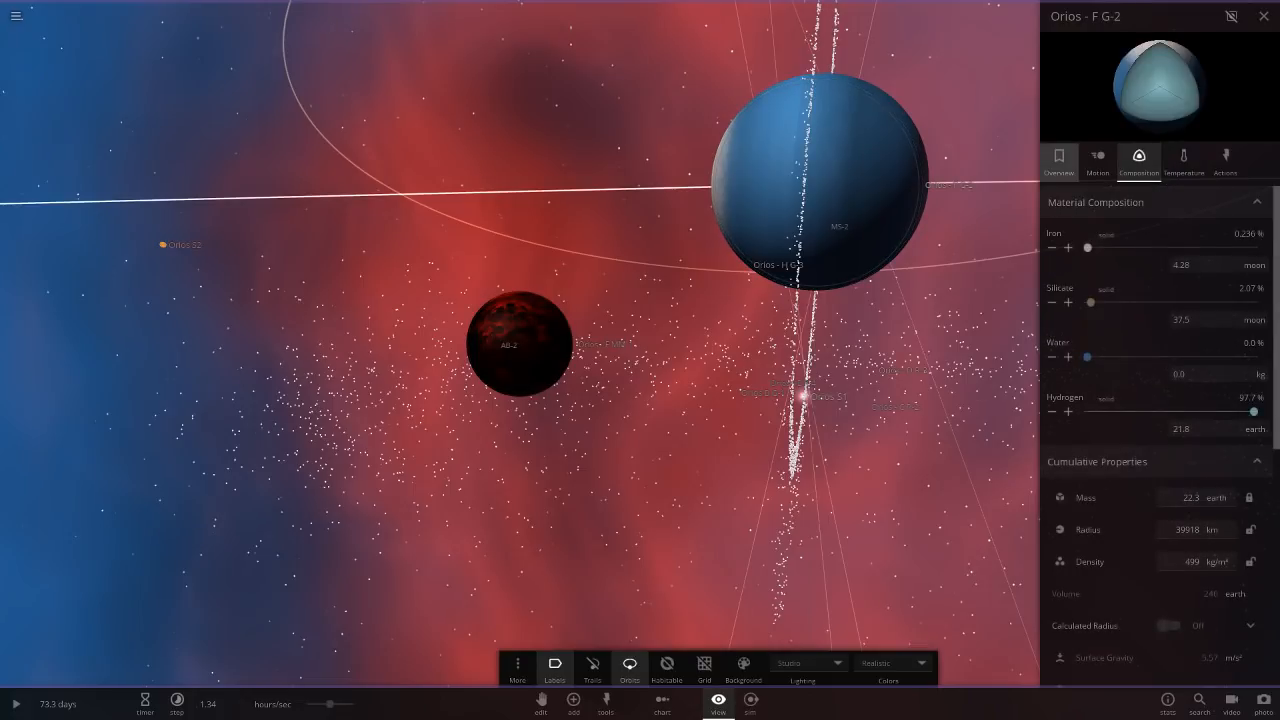
pyautogui.click(1058, 160)
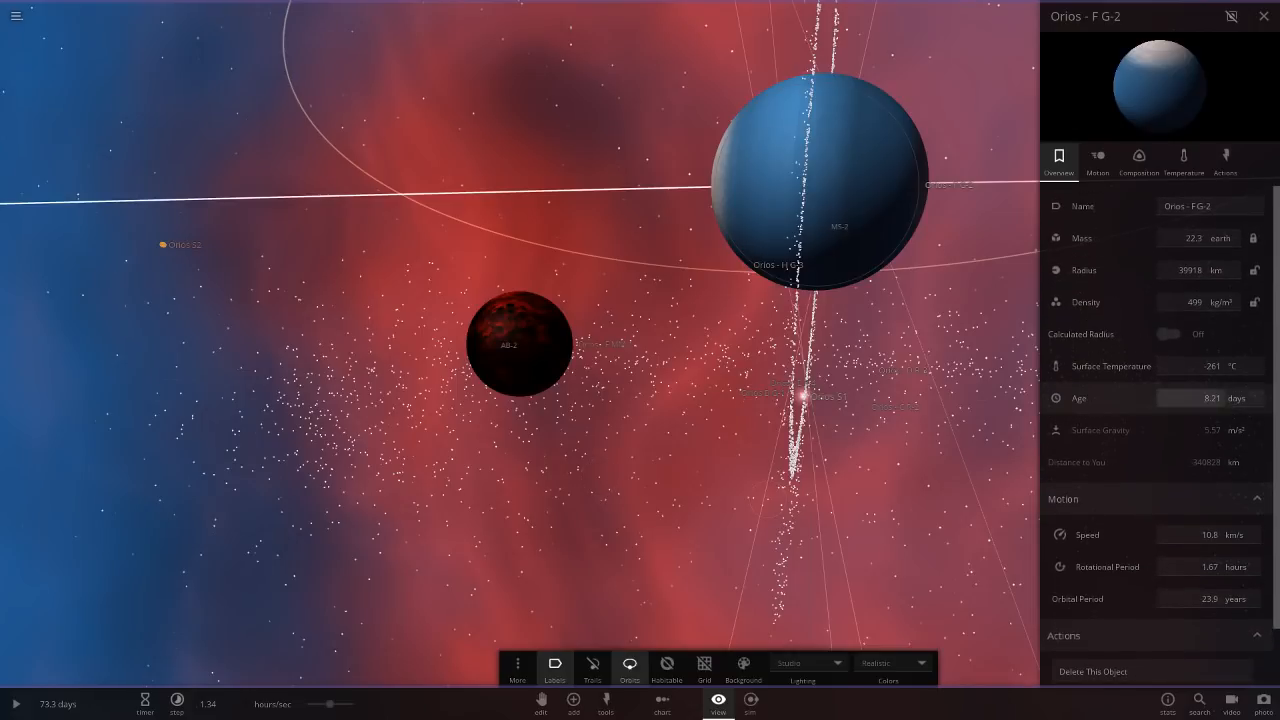
pyautogui.click(1097, 158)
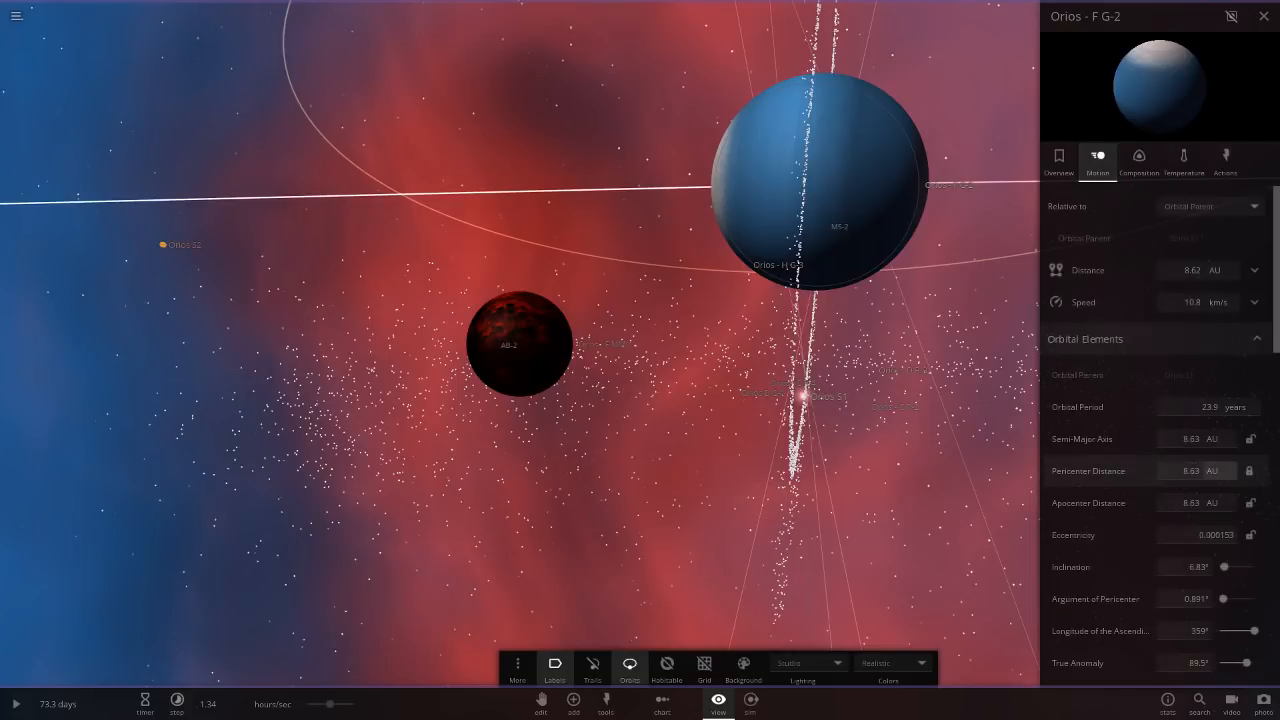
pyautogui.moveTo(1082, 439)
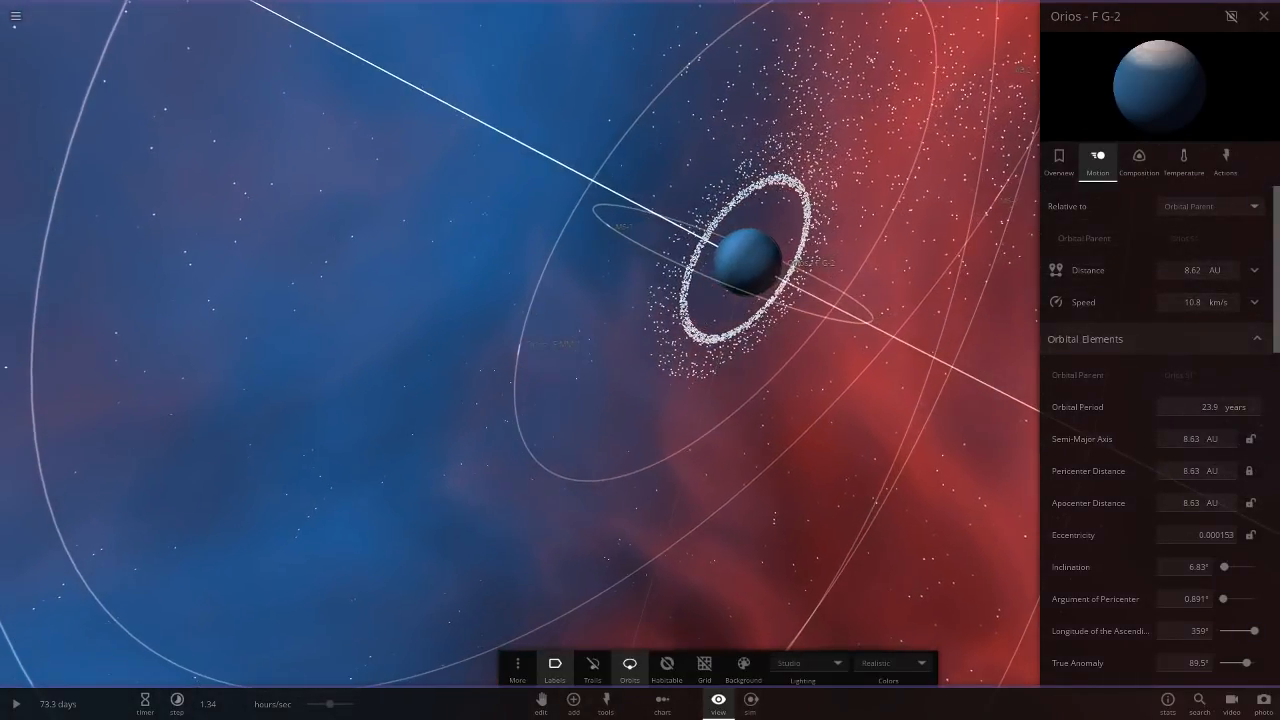
pyautogui.click(805, 663)
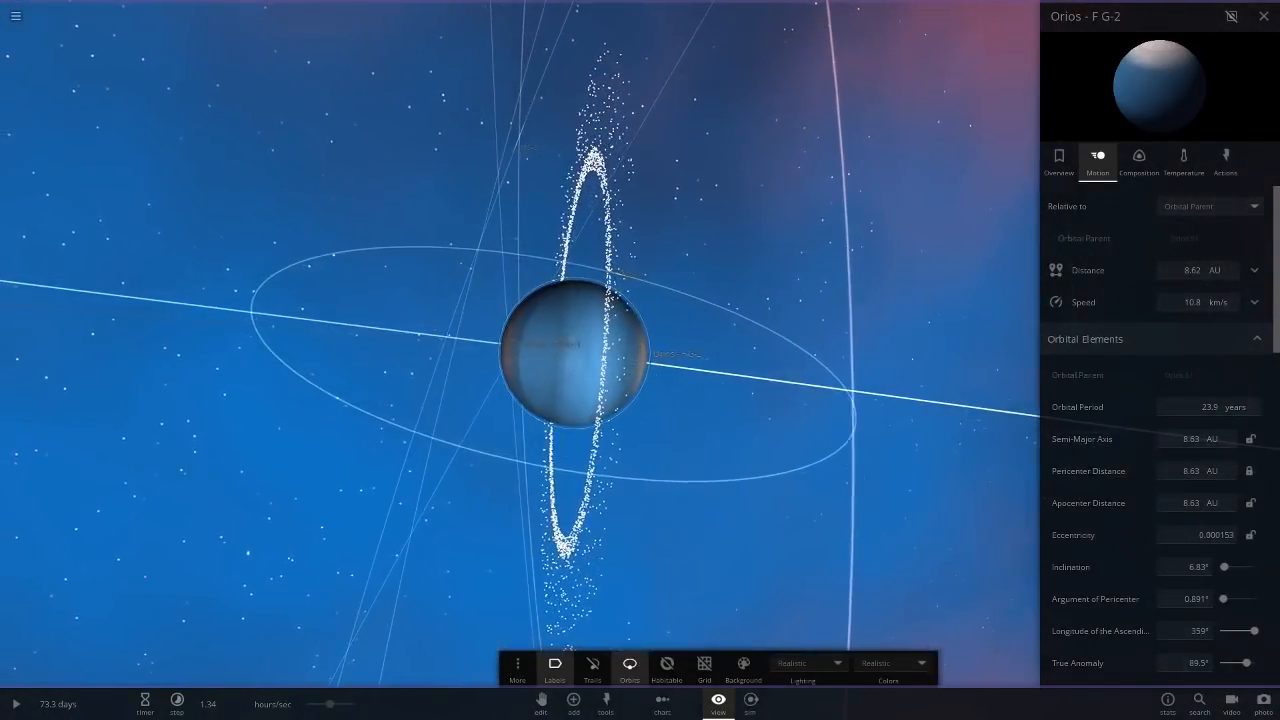
# Switch lighting to Studio and focus on Orios G - R-5 (42.8-year orbit)
pyautogui.click(805, 663)
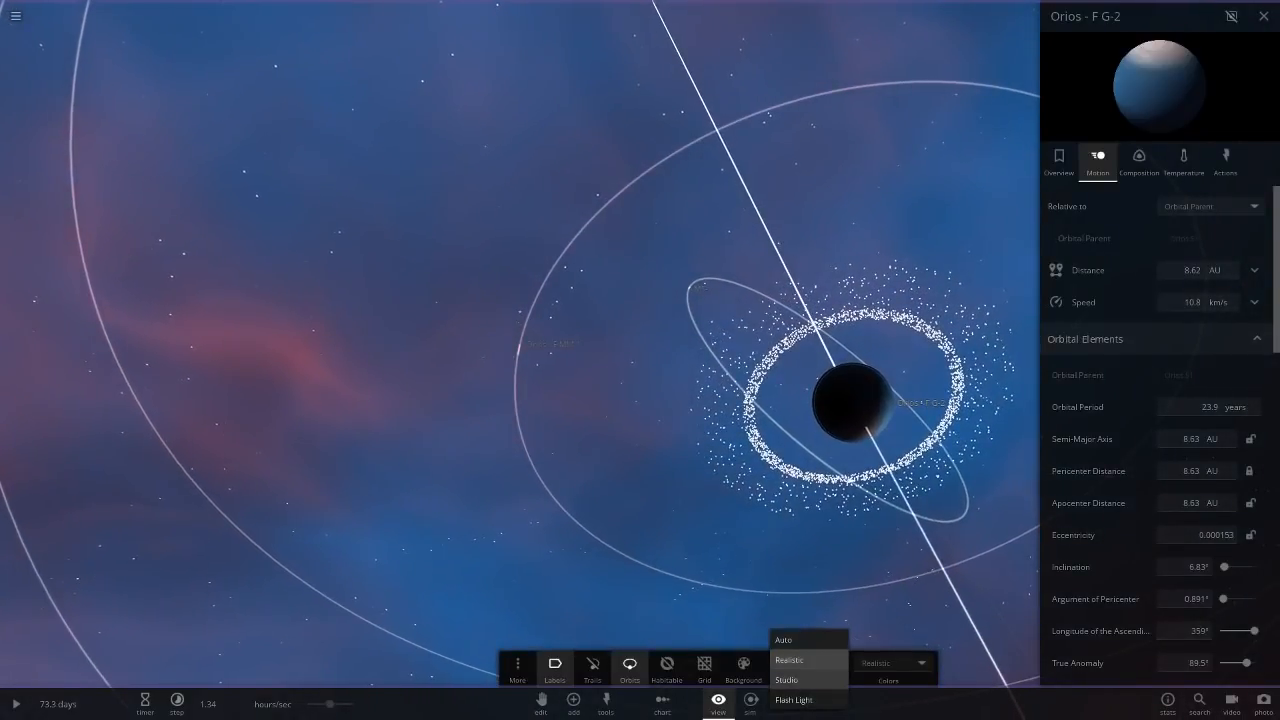
pyautogui.click(787, 680)
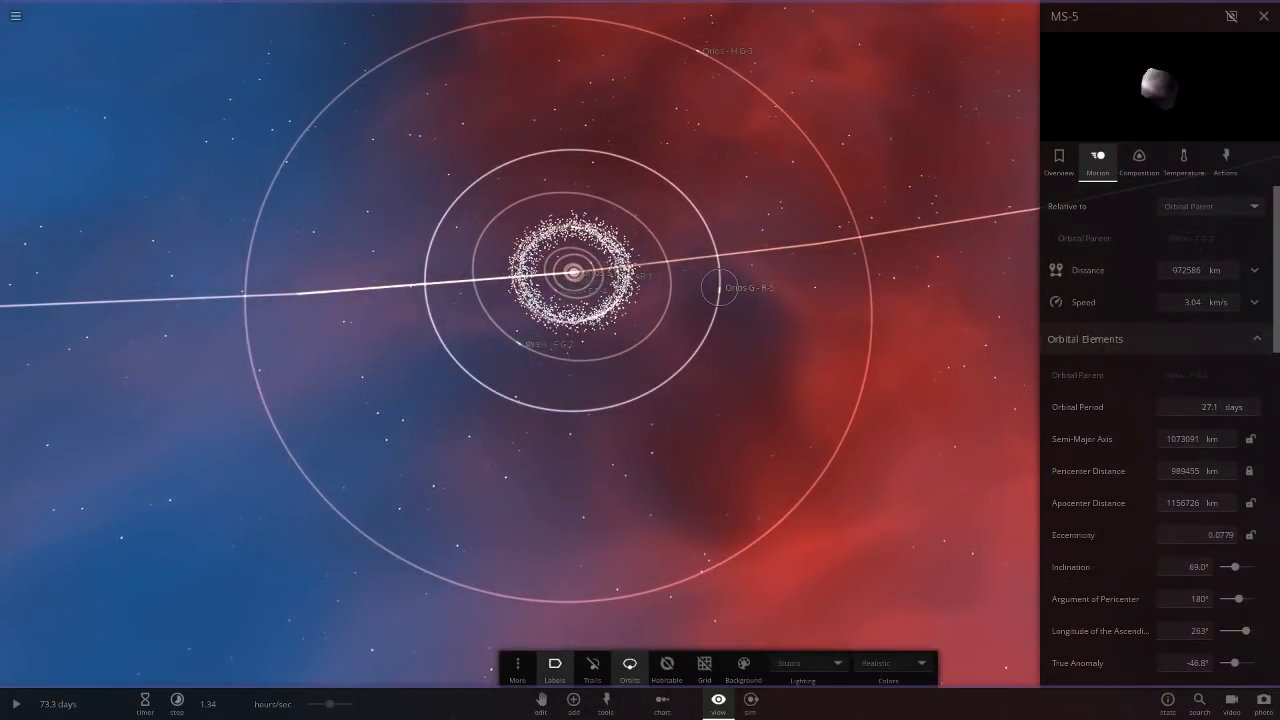
pyautogui.click(708, 287)
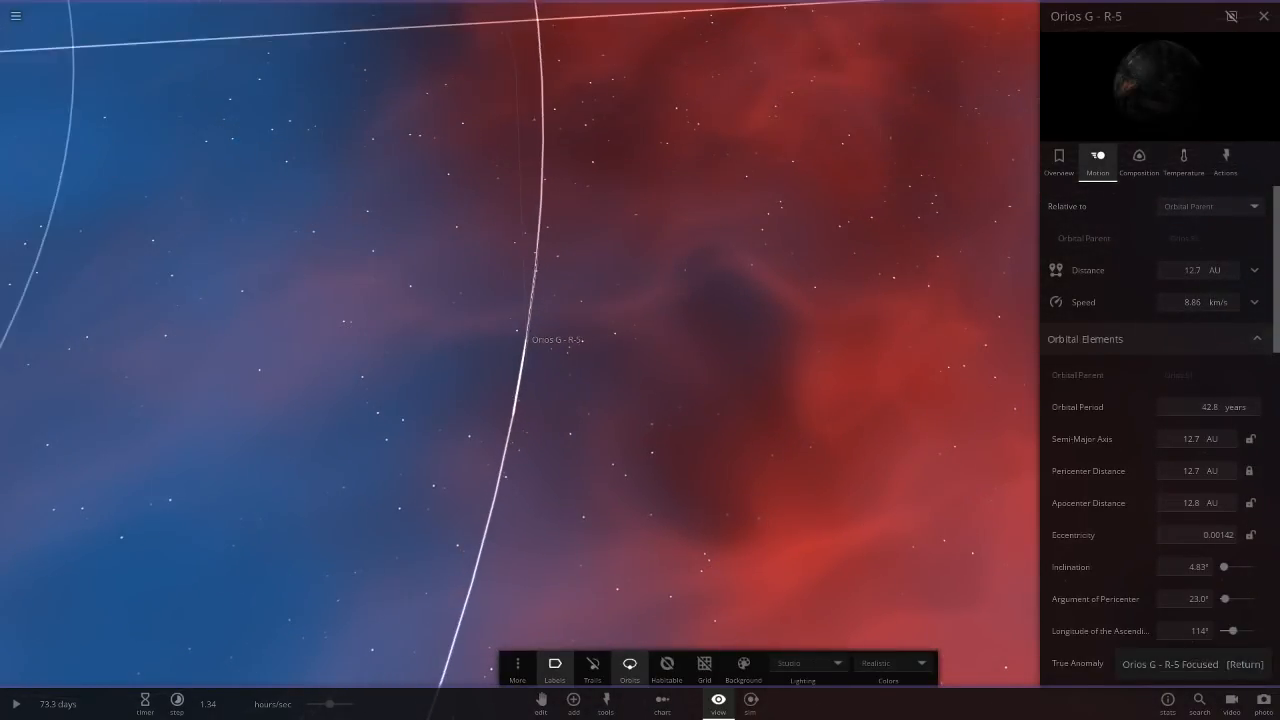
# Show Orios G - R-5's Overview properties and zoom in toward the dark planet
pyautogui.click(1058, 160)
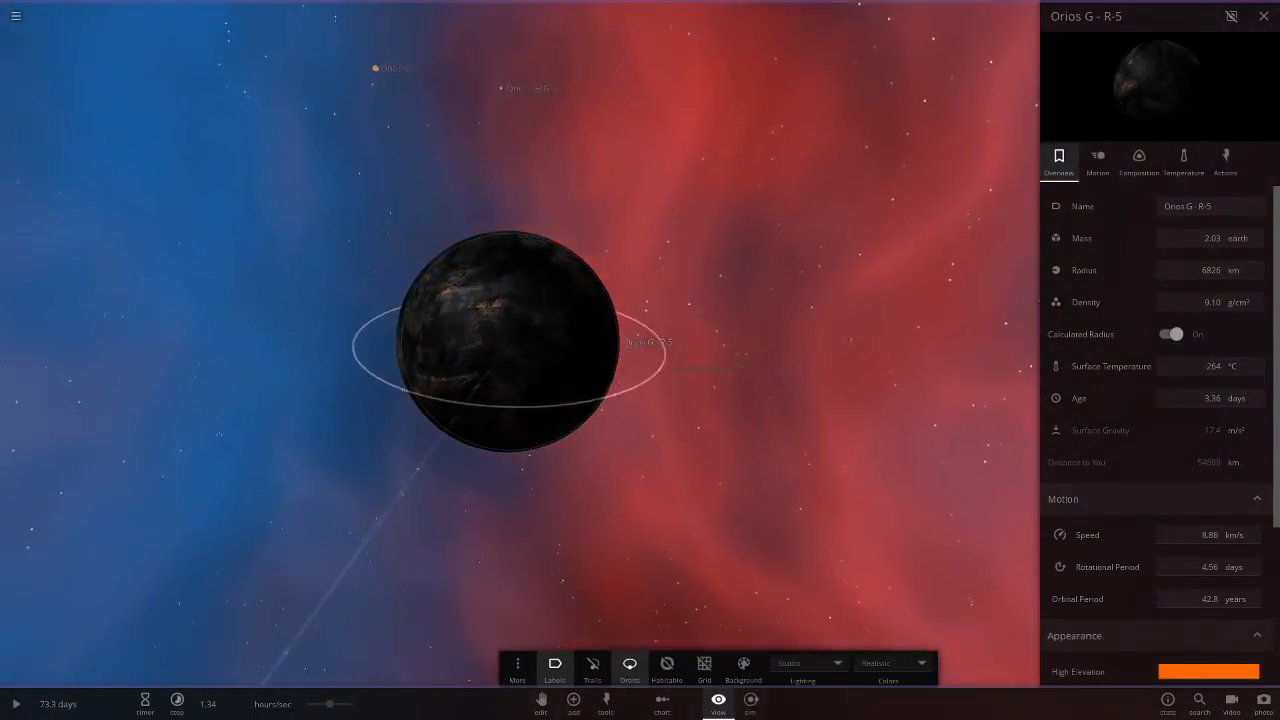
pyautogui.scroll(-3)
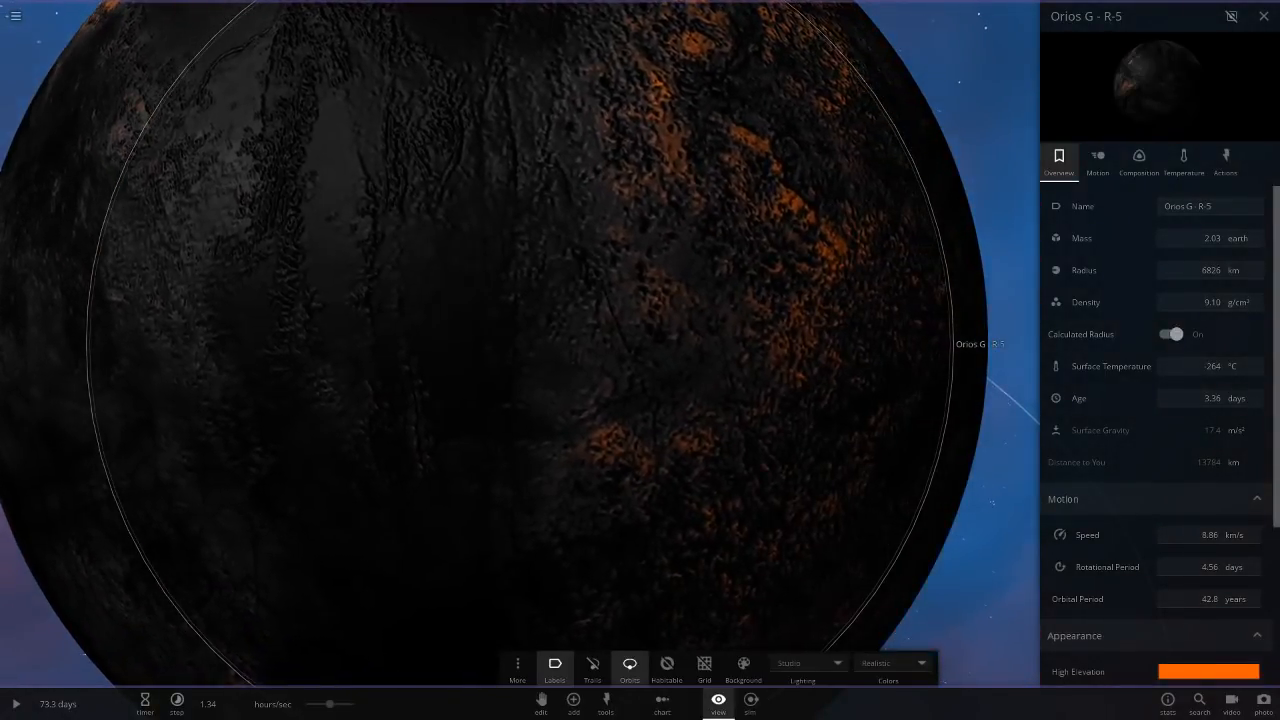
pyautogui.scroll(-3)
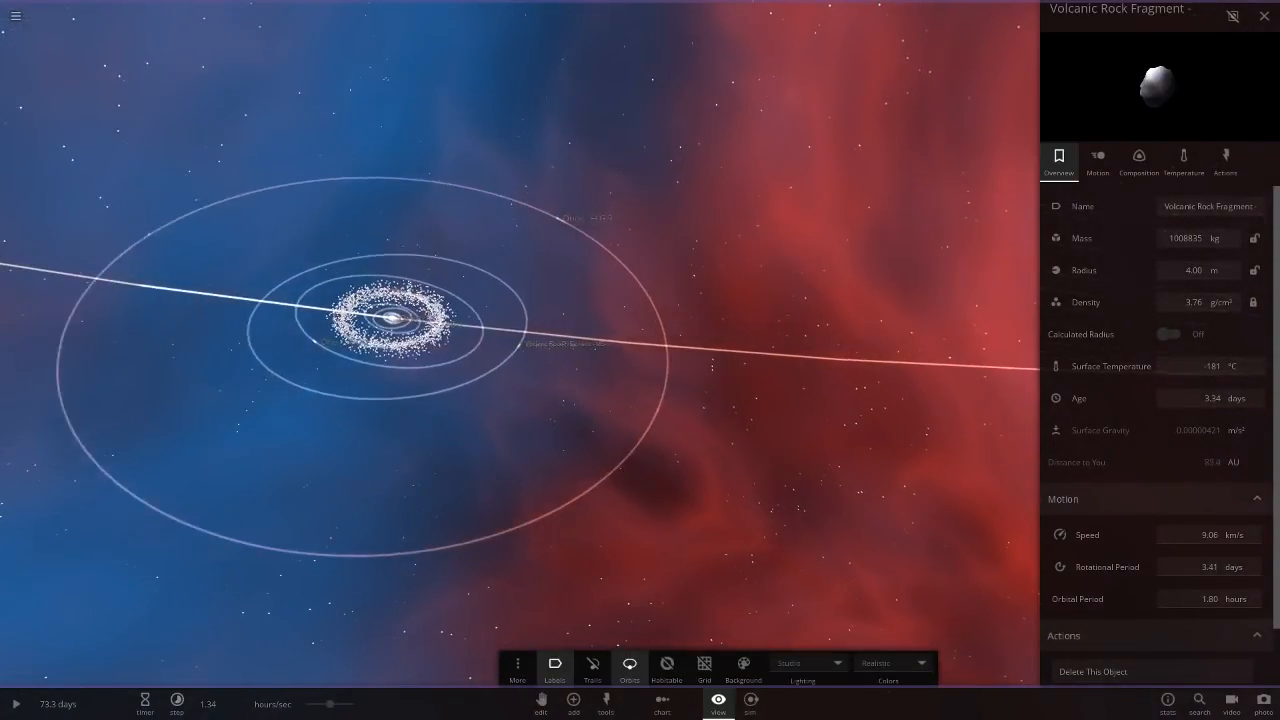
# Select the ringed planet Orios - H G-3 in the scene to inspect it
pyautogui.click(547, 152)
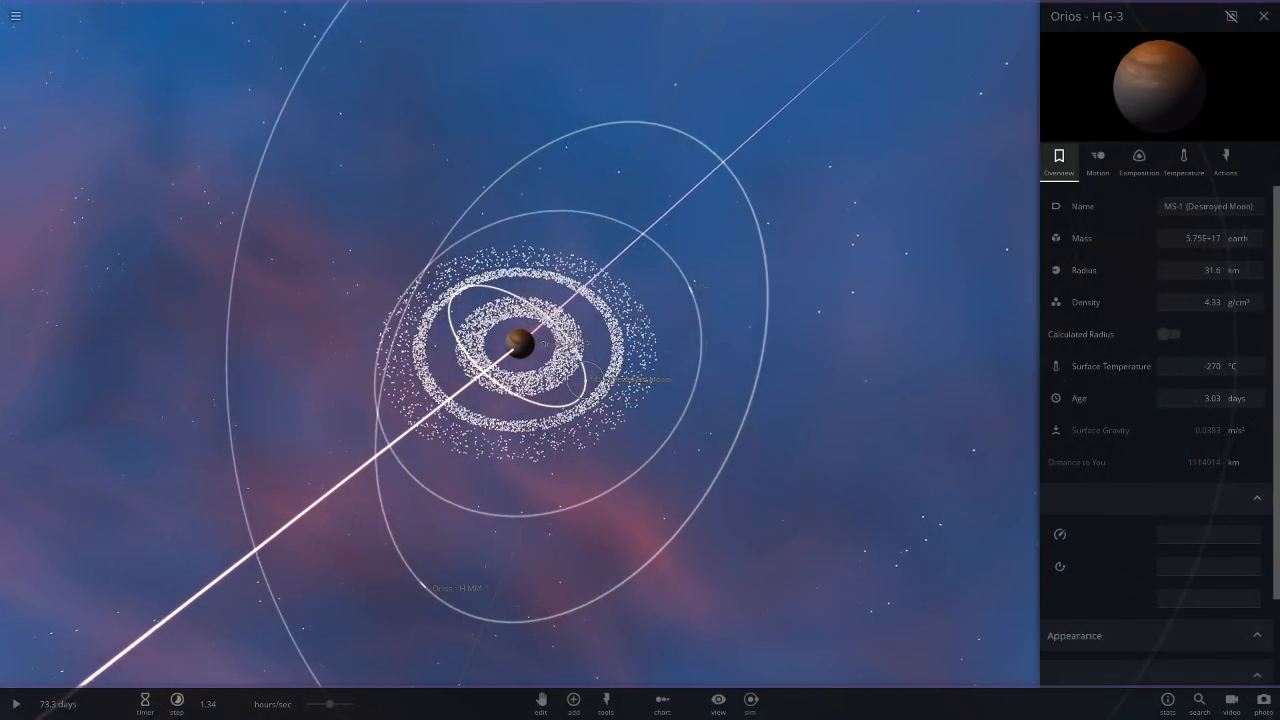
# Select moon MS-2, then planet _Purple 2-Atmosphere, and zoom the view
pyautogui.click(1170, 334)
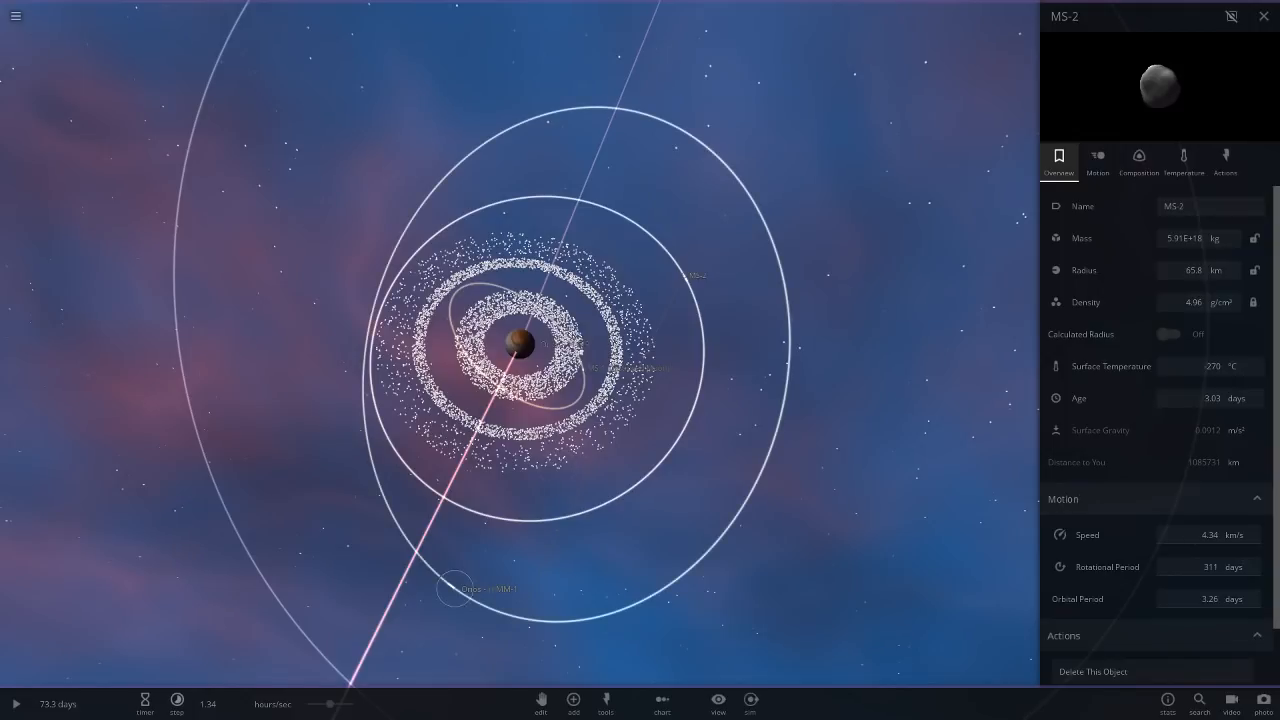
pyautogui.click(453, 588)
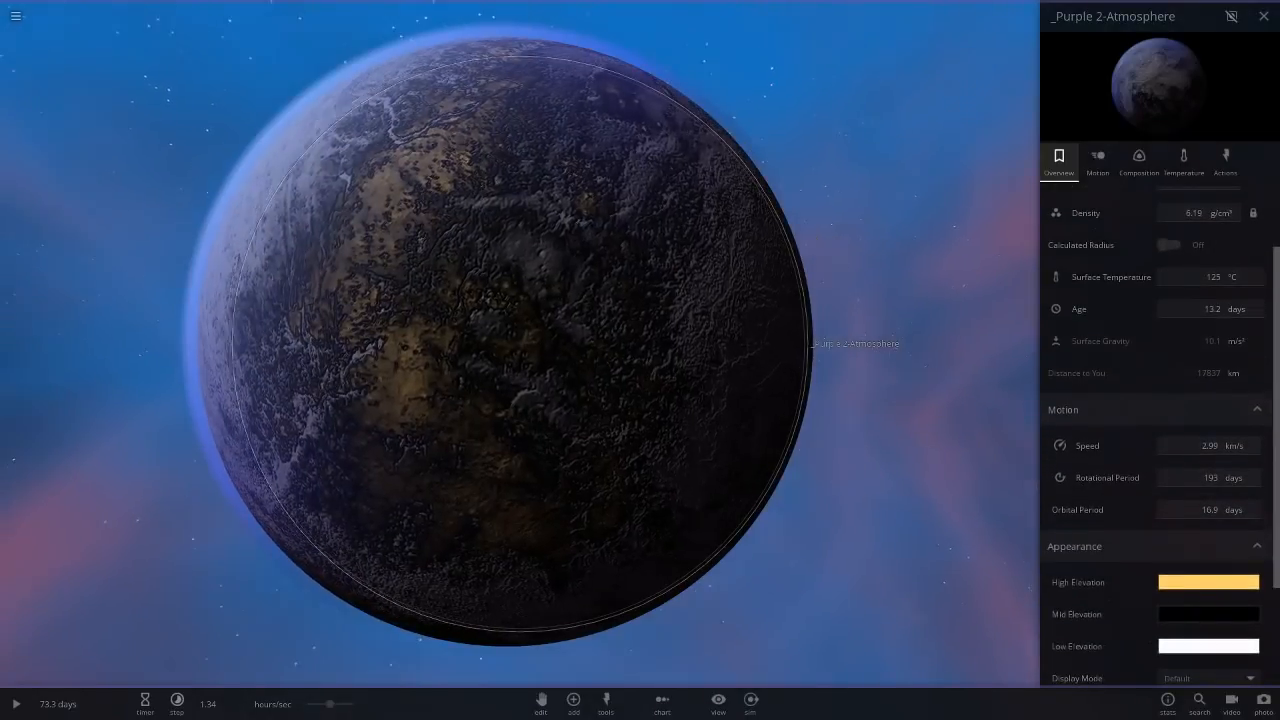
pyautogui.scroll(-3)
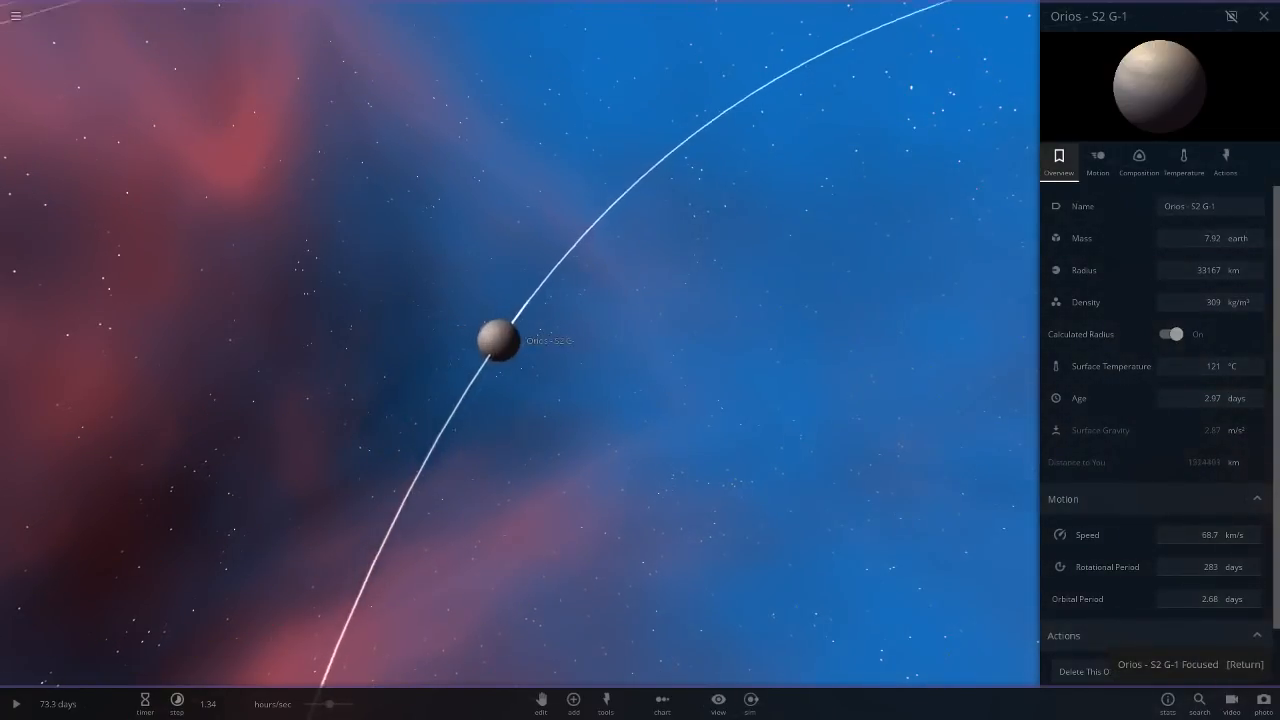
# Zoom out around MS-1's orbit, then focus on moon Orios S2 G - MM-1
pyautogui.scroll(-3)
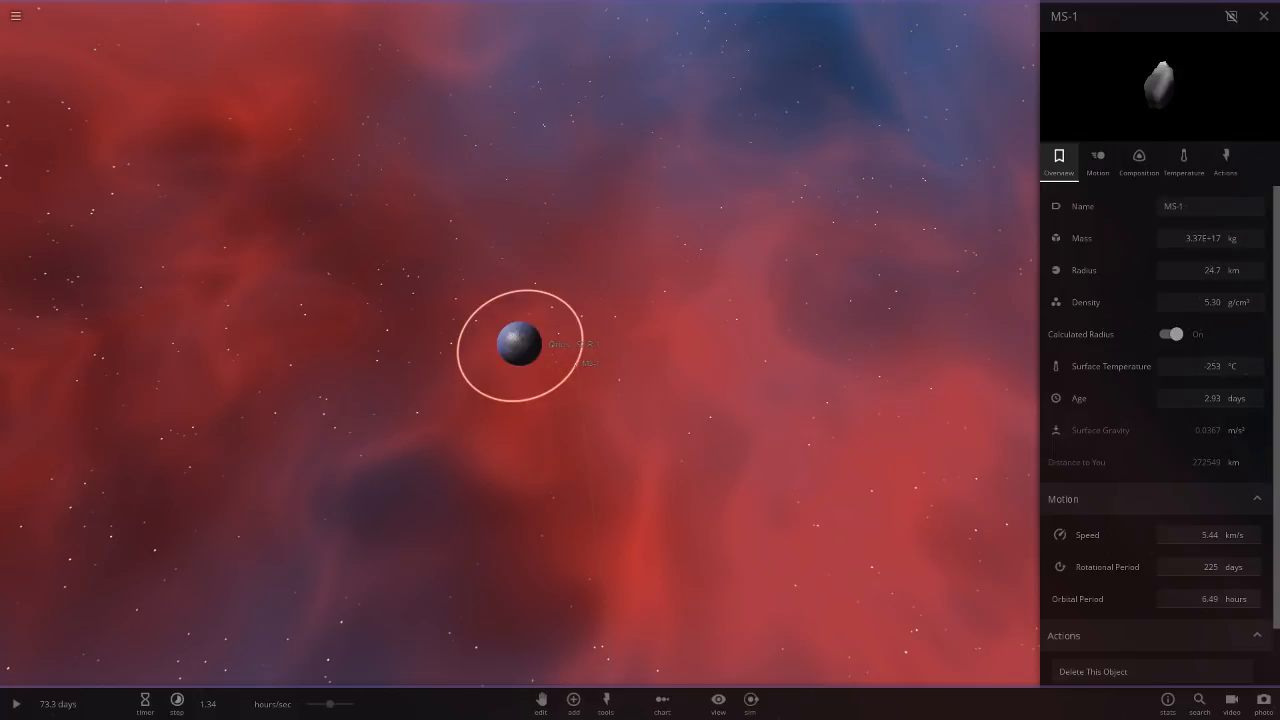
pyautogui.scroll(-3)
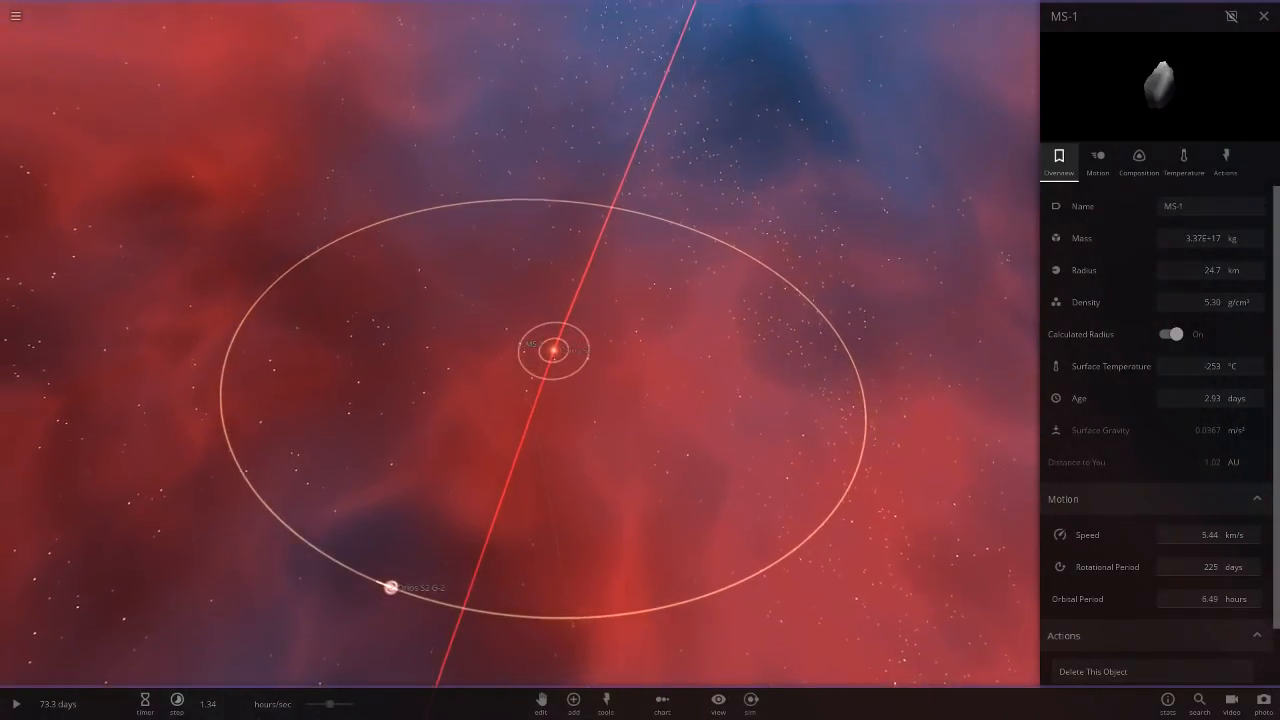
pyautogui.click(388, 588)
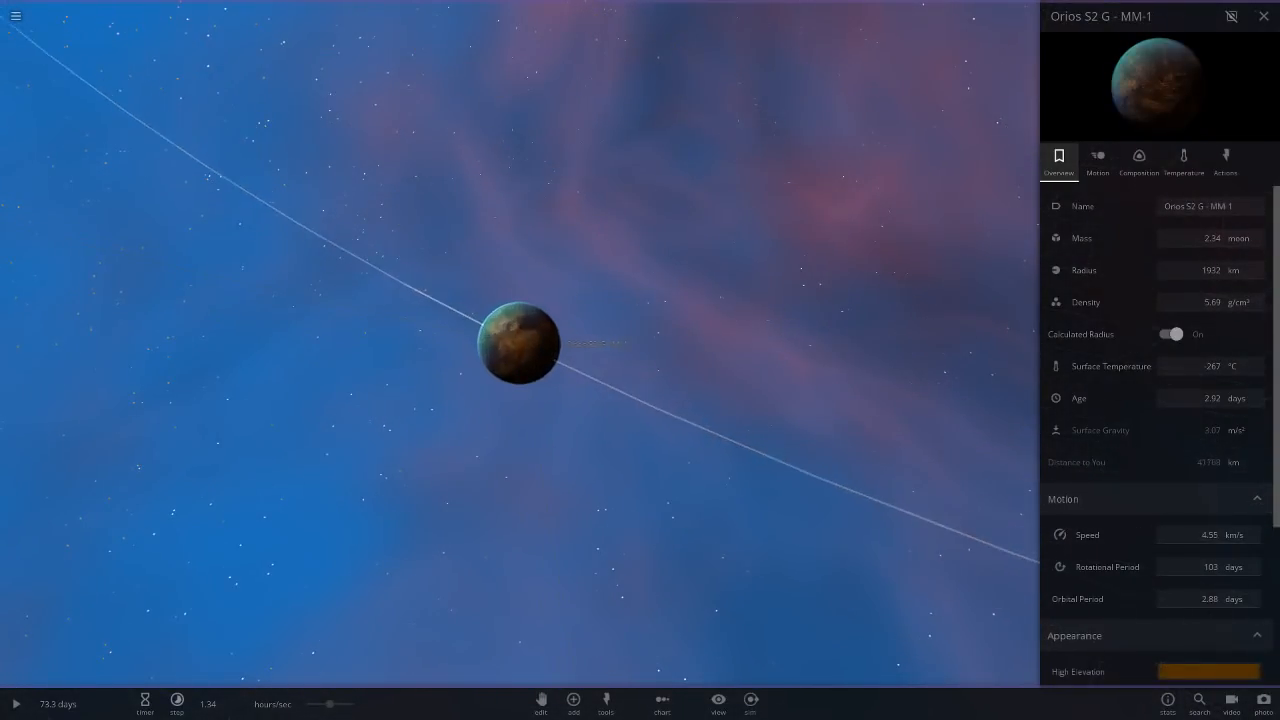
# Zoom in and open the Chart view lining up the system's bodies by size
pyautogui.scroll(3)
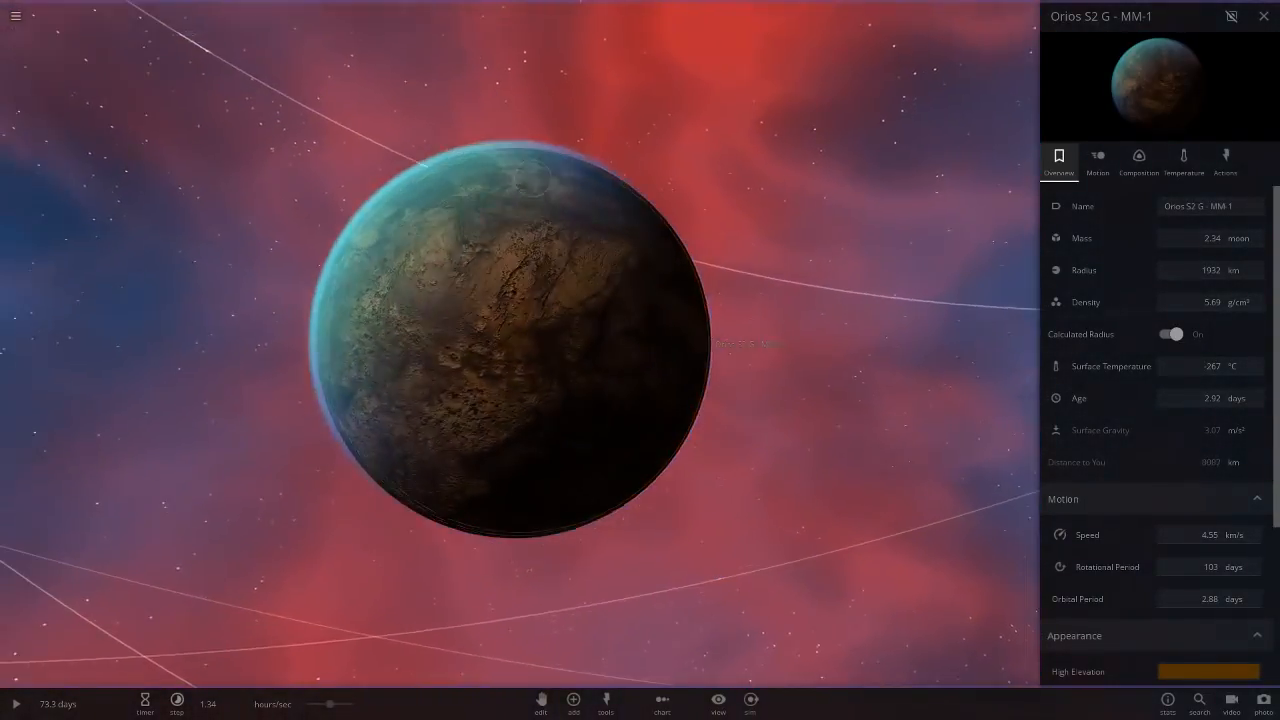
pyautogui.scroll(3)
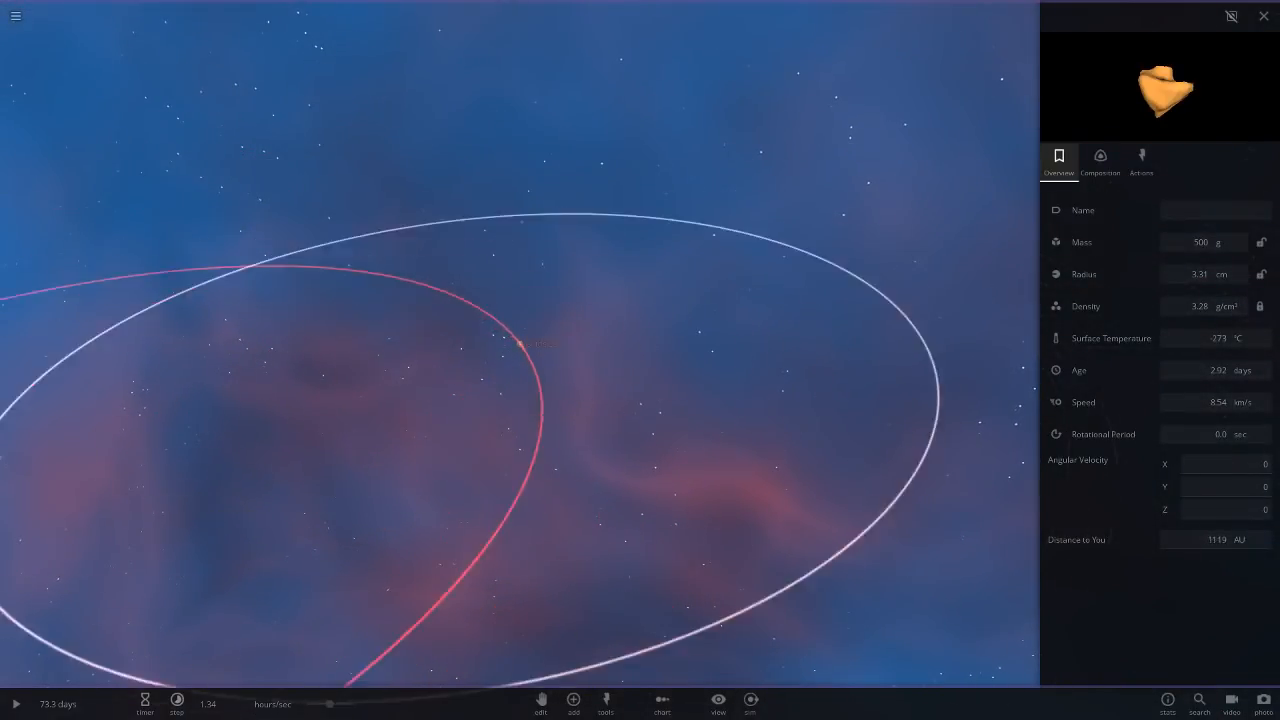
pyautogui.click(661, 703)
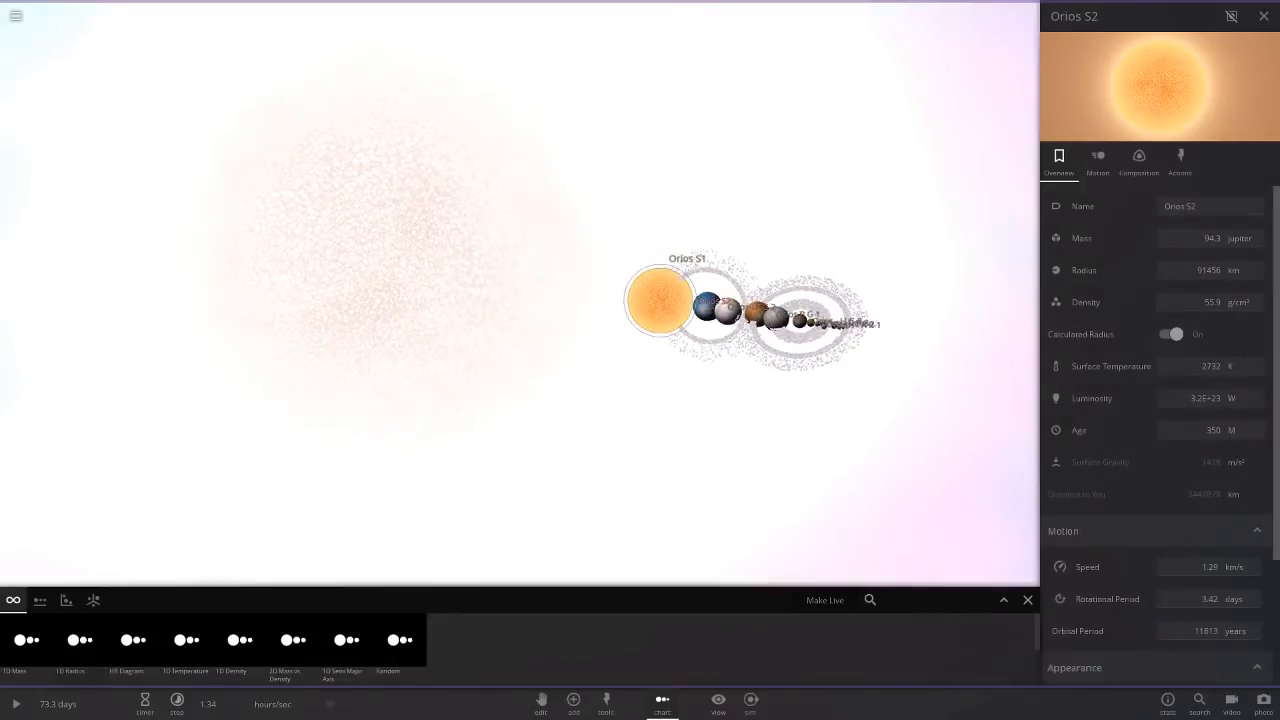
# Zoom the size chart, hide body details with Ctrl+D, then return to Orios - E R-4
pyautogui.scroll(3)
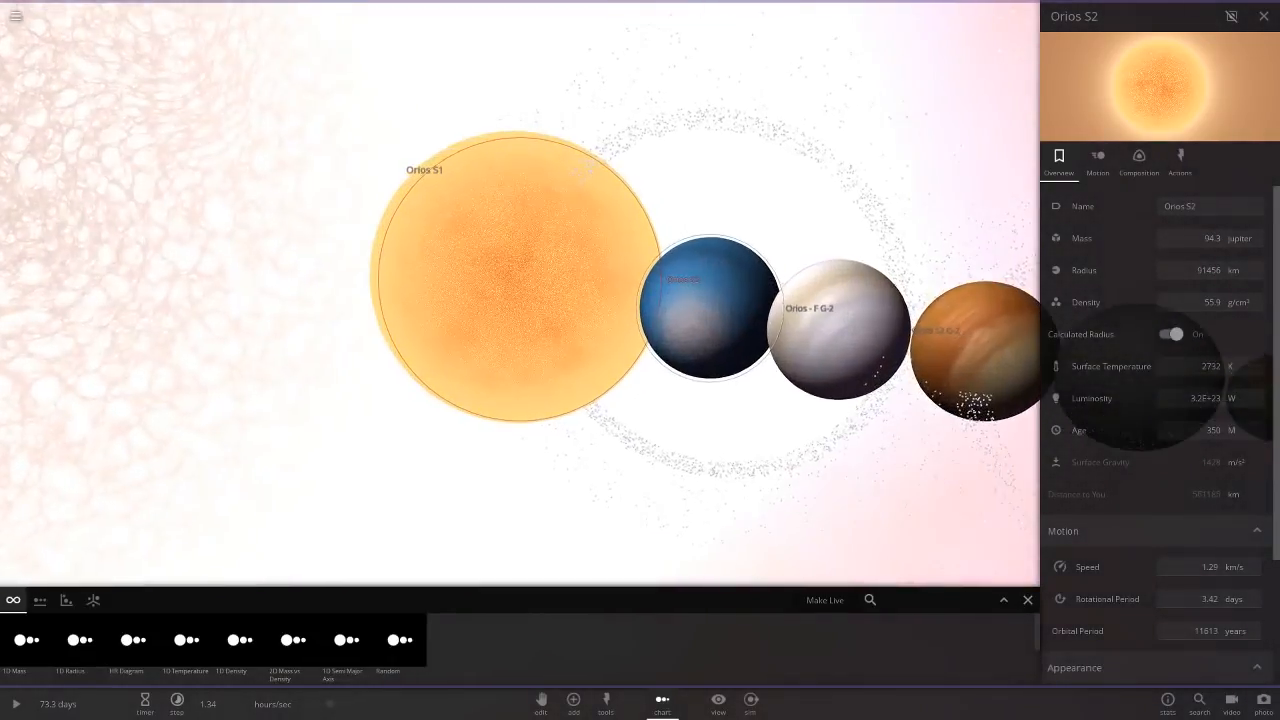
pyautogui.scroll(-3)
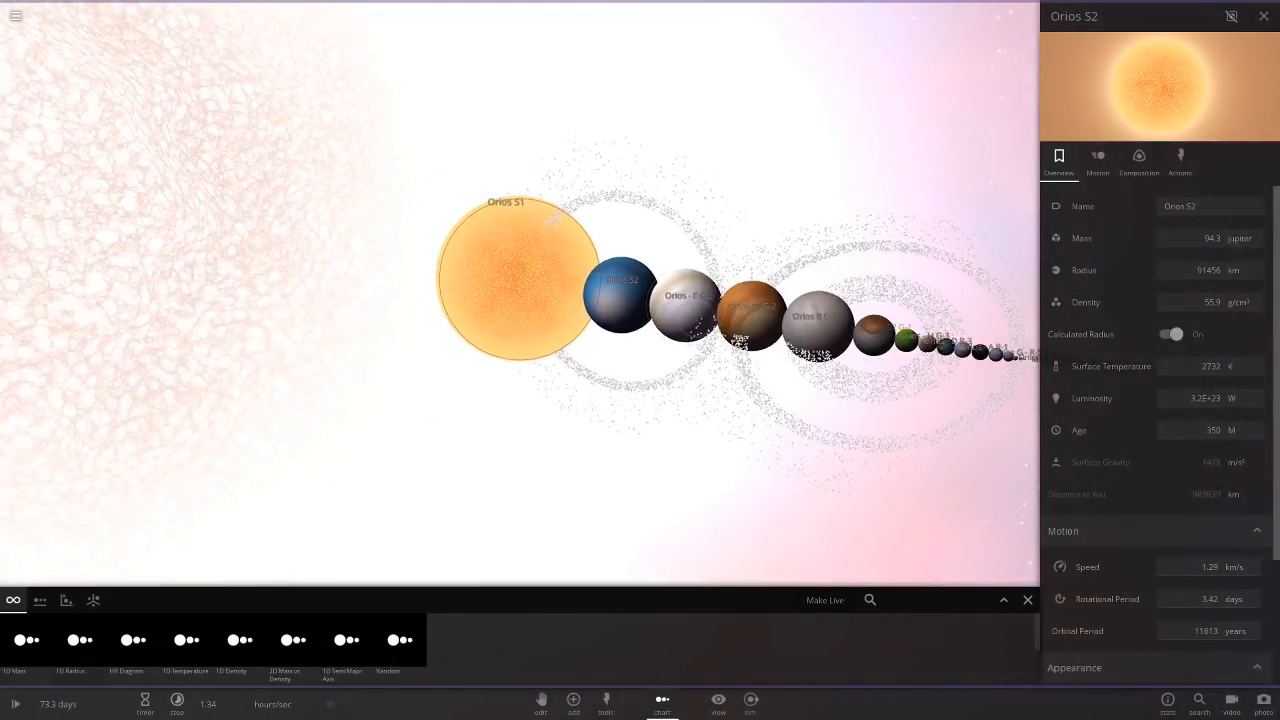
pyautogui.press('ctrl+d')
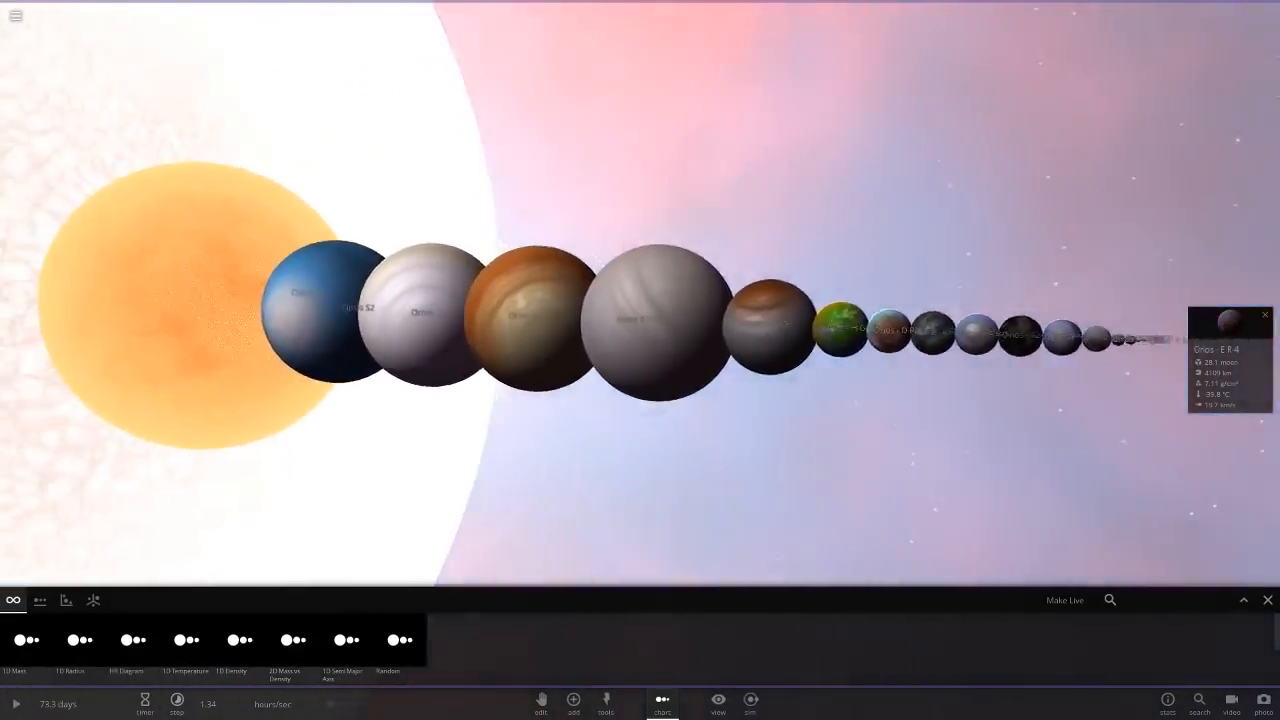
pyautogui.click(662, 703)
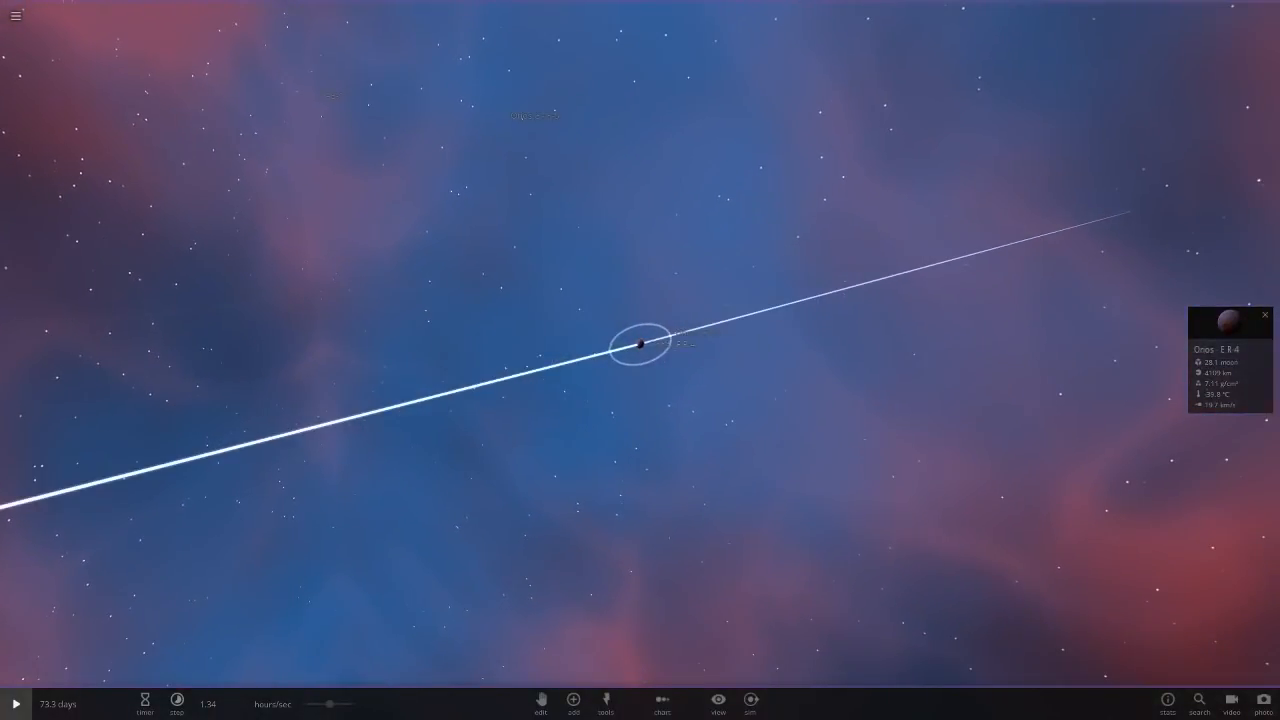
# Play the simulation and reopen the size comparison chart
pyautogui.click(176, 699)
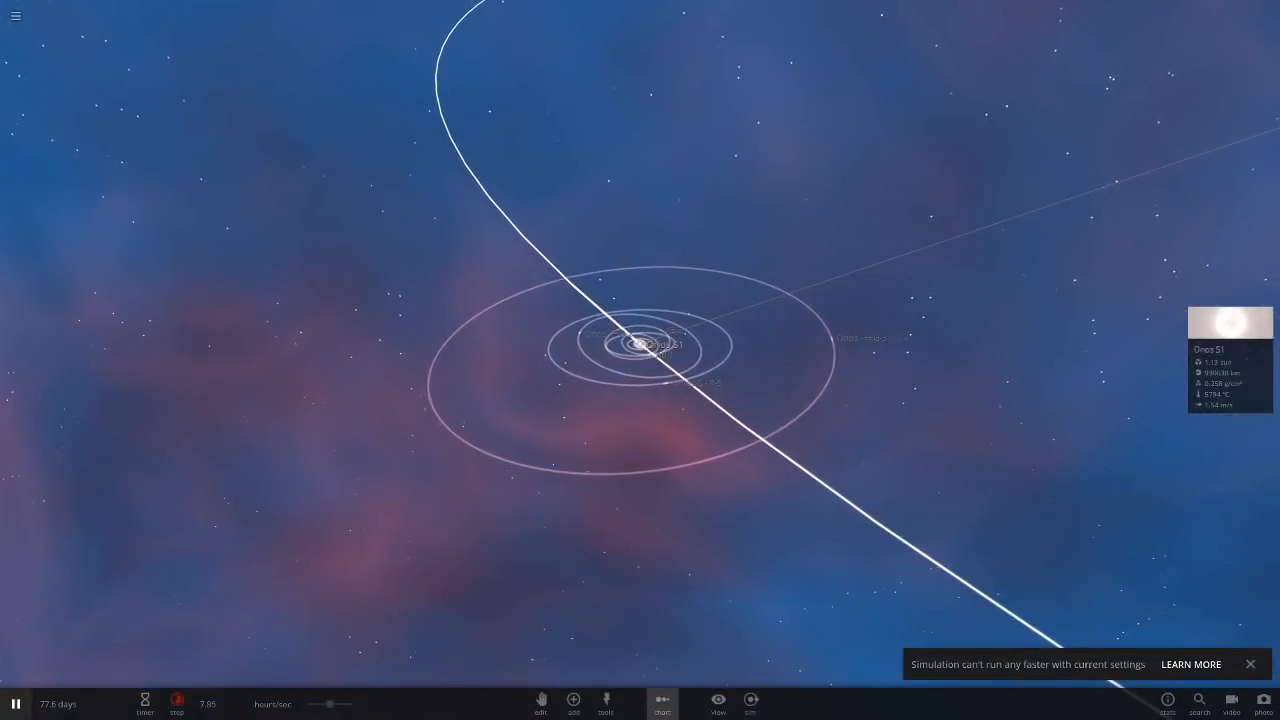
pyautogui.click(661, 700)
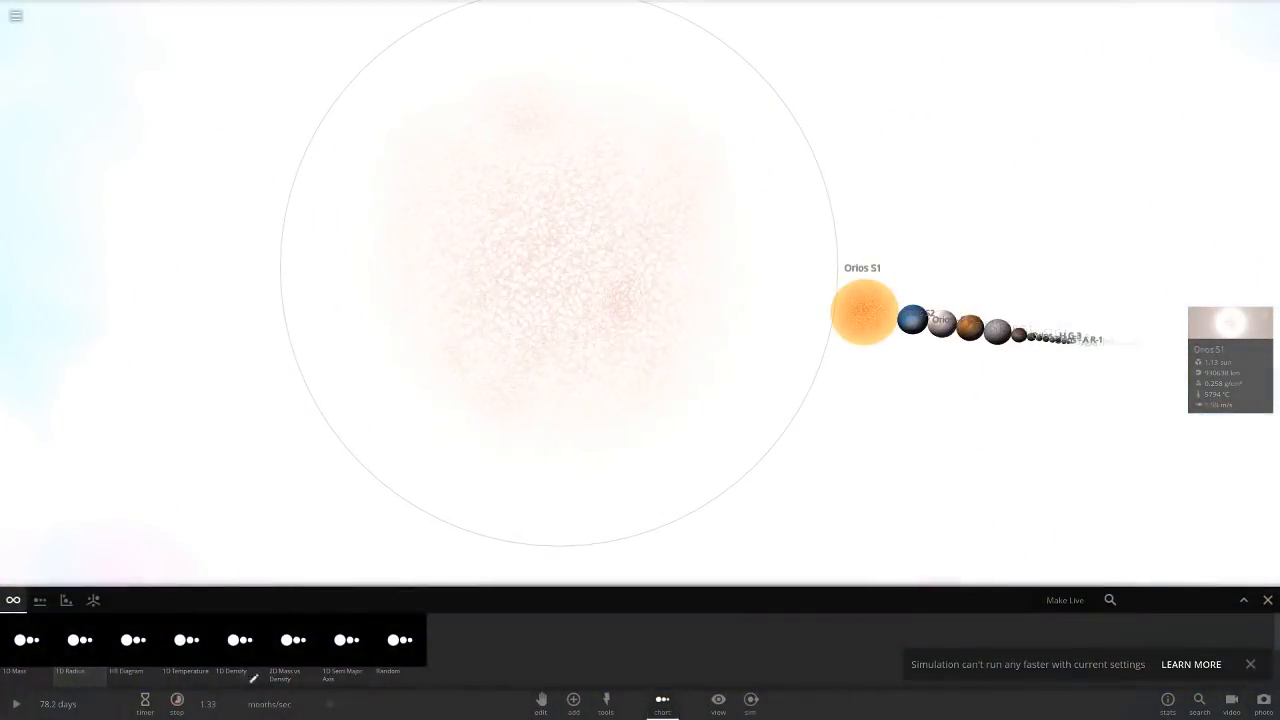